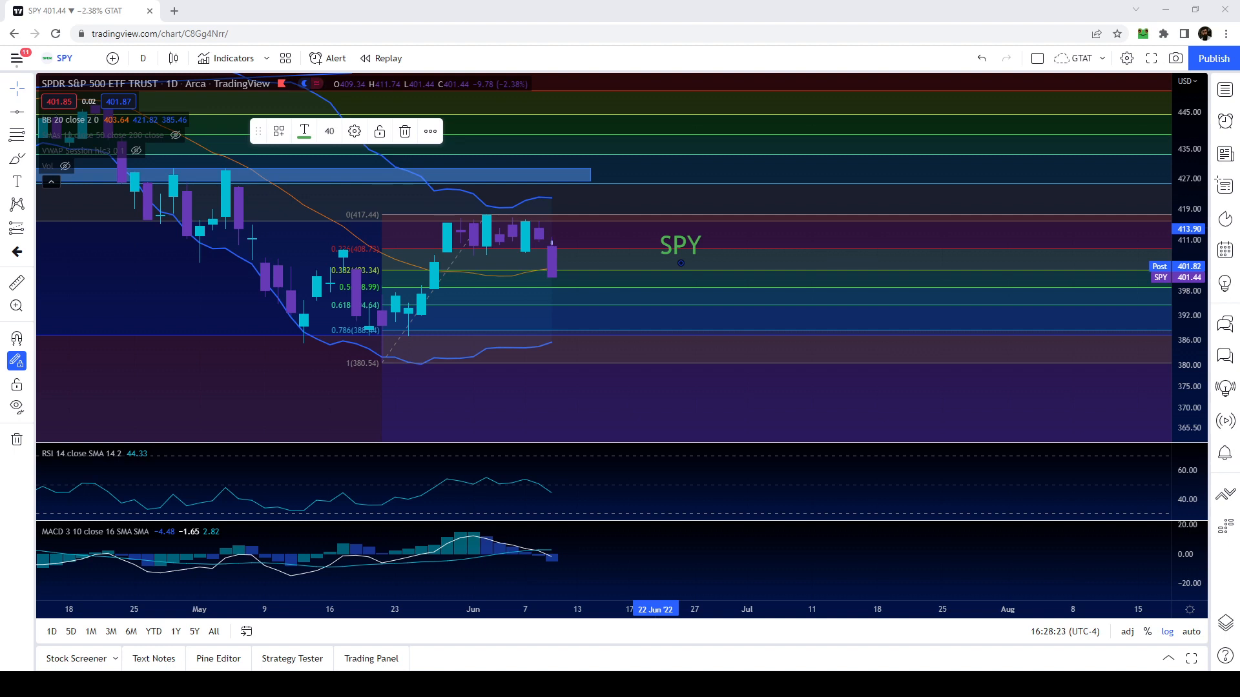
mouse_move(838, 262)
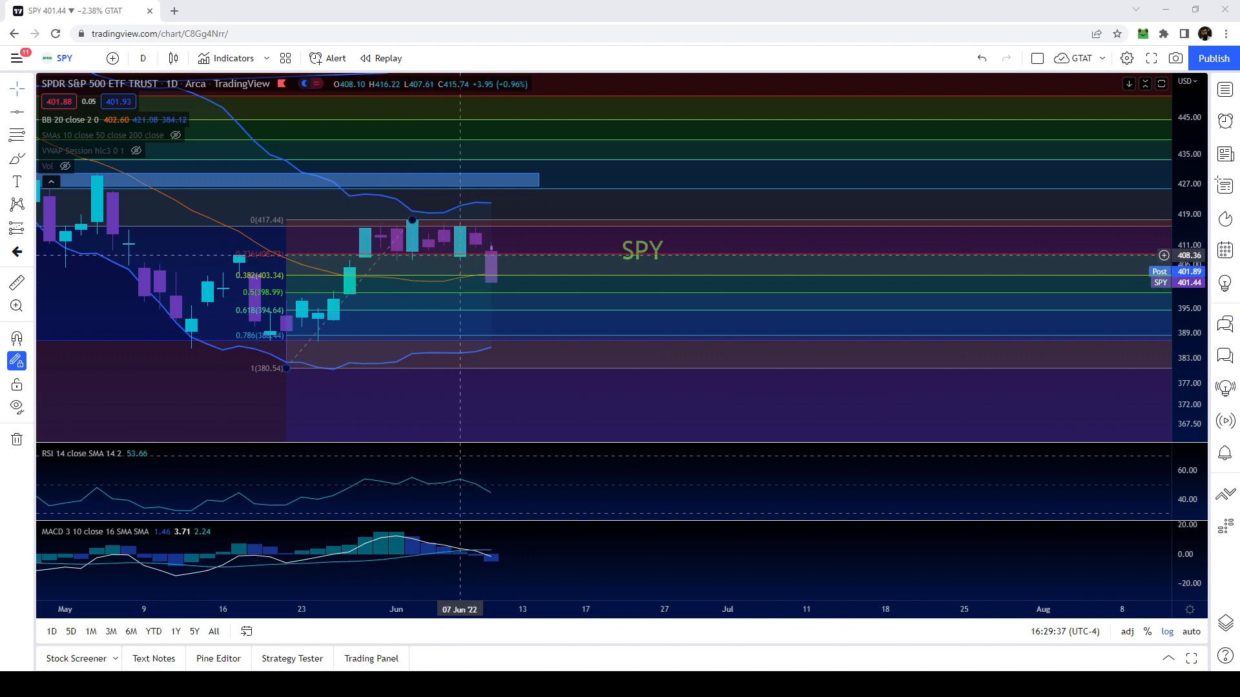
mouse_move(474, 255)
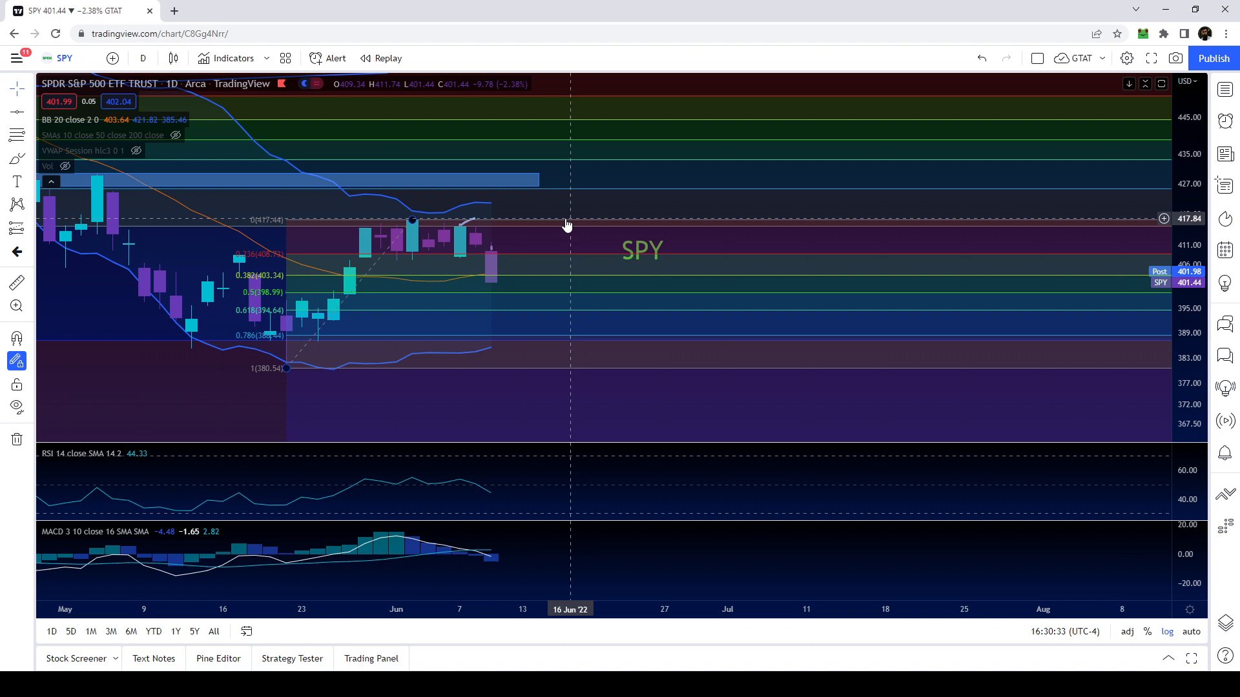
mouse_move(472, 224)
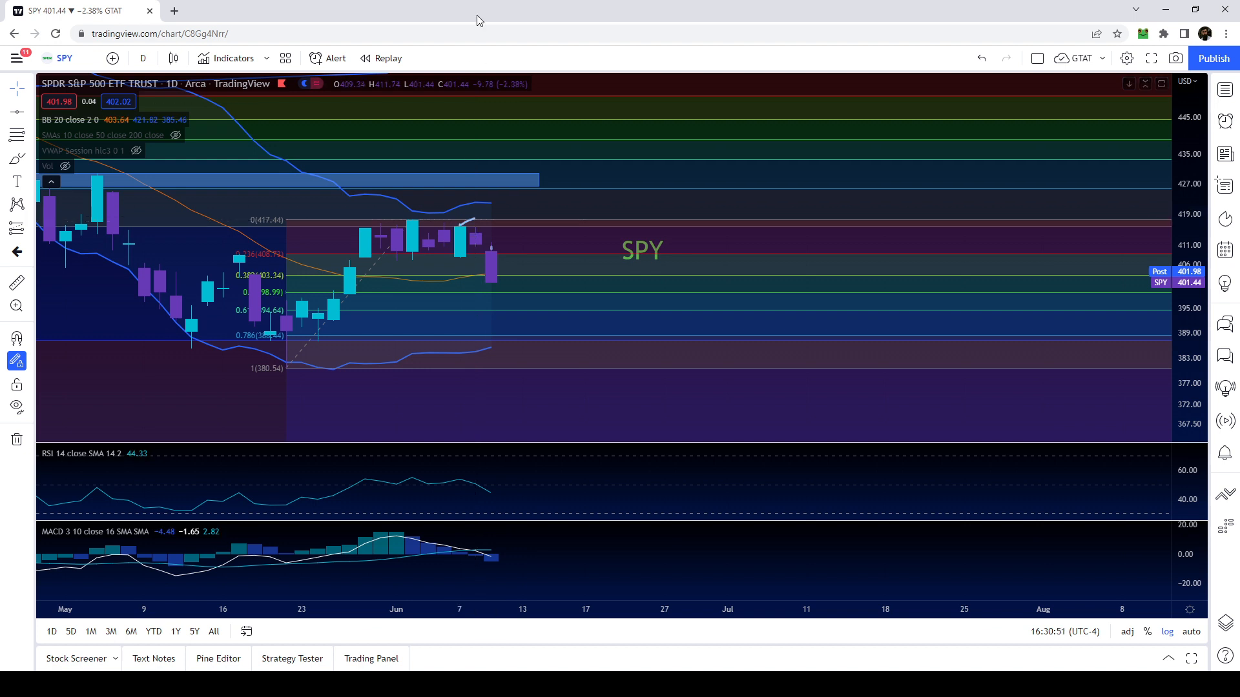
mouse_move(542, 302)
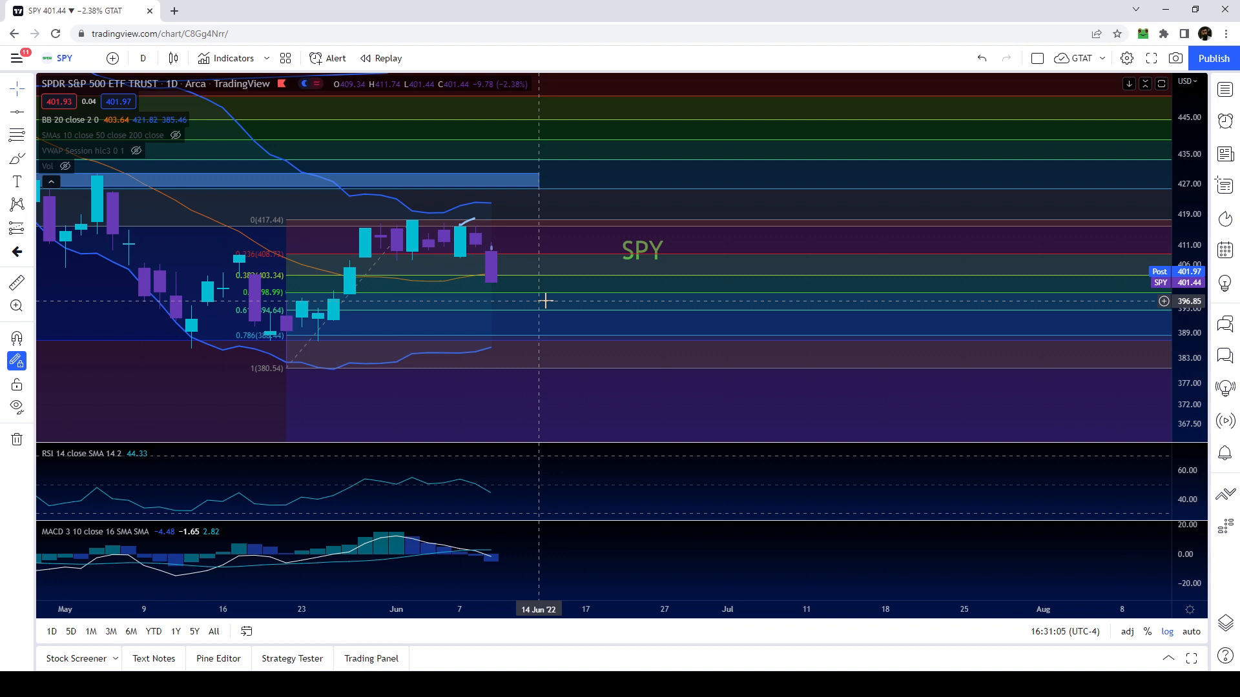
mouse_move(436, 317)
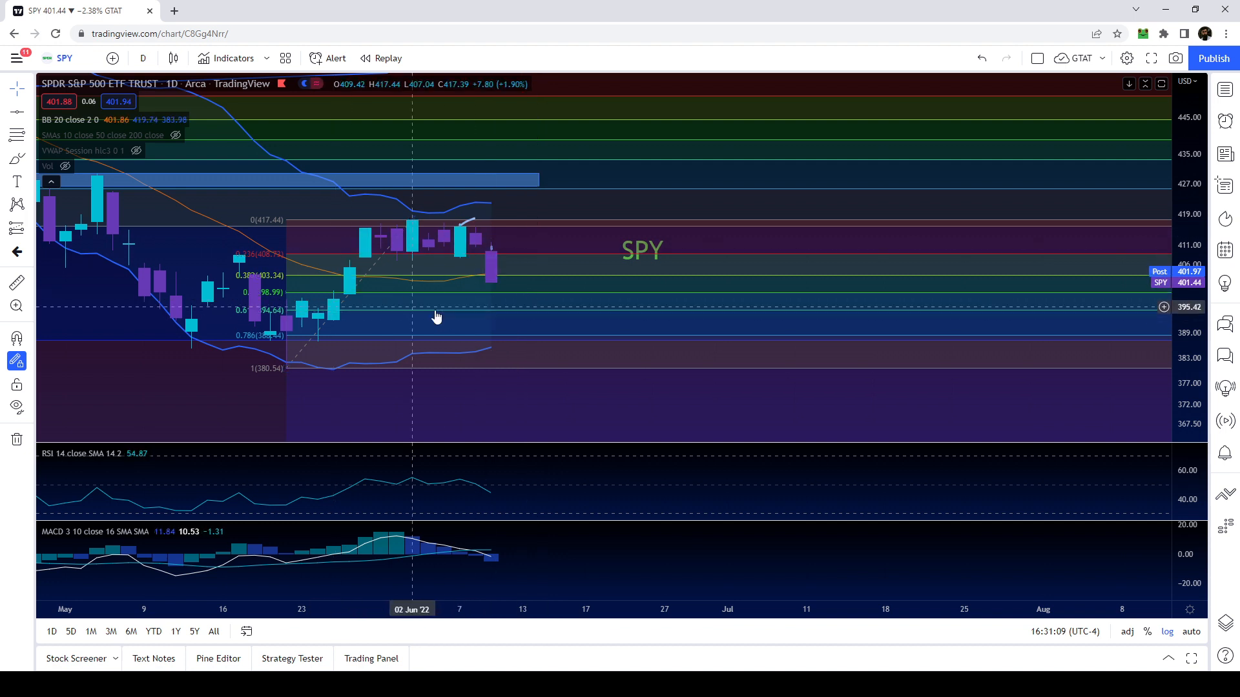
mouse_move(493, 254)
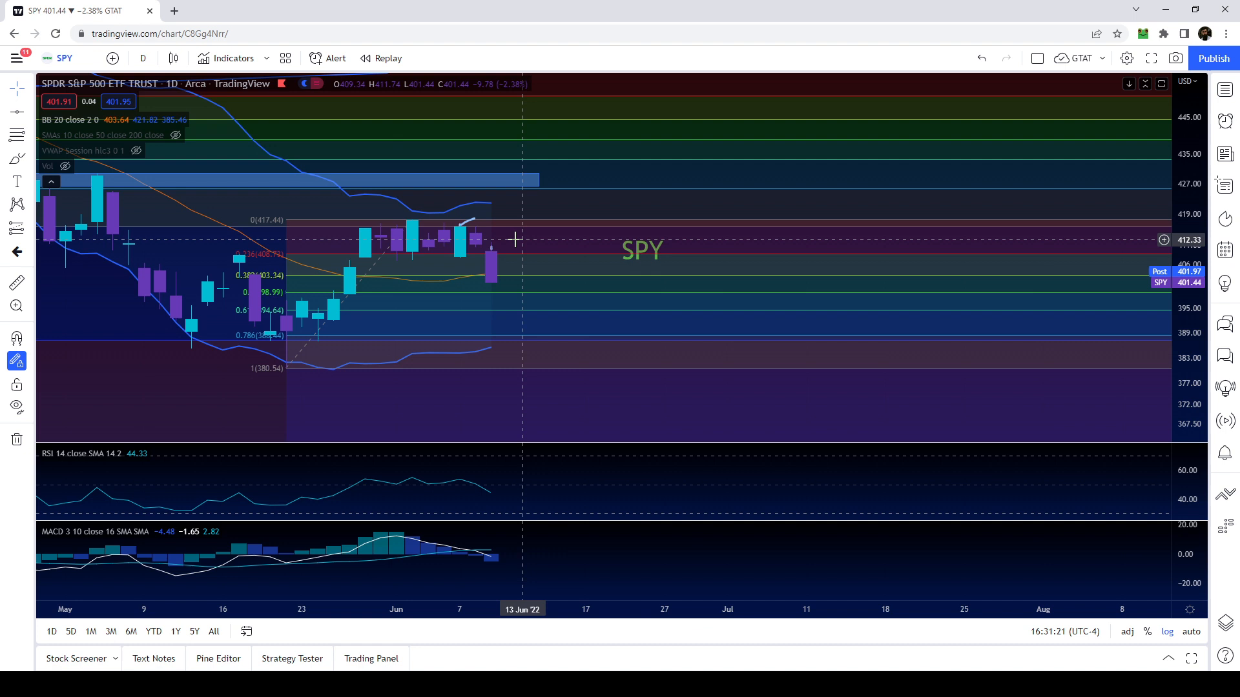
mouse_move(512, 244)
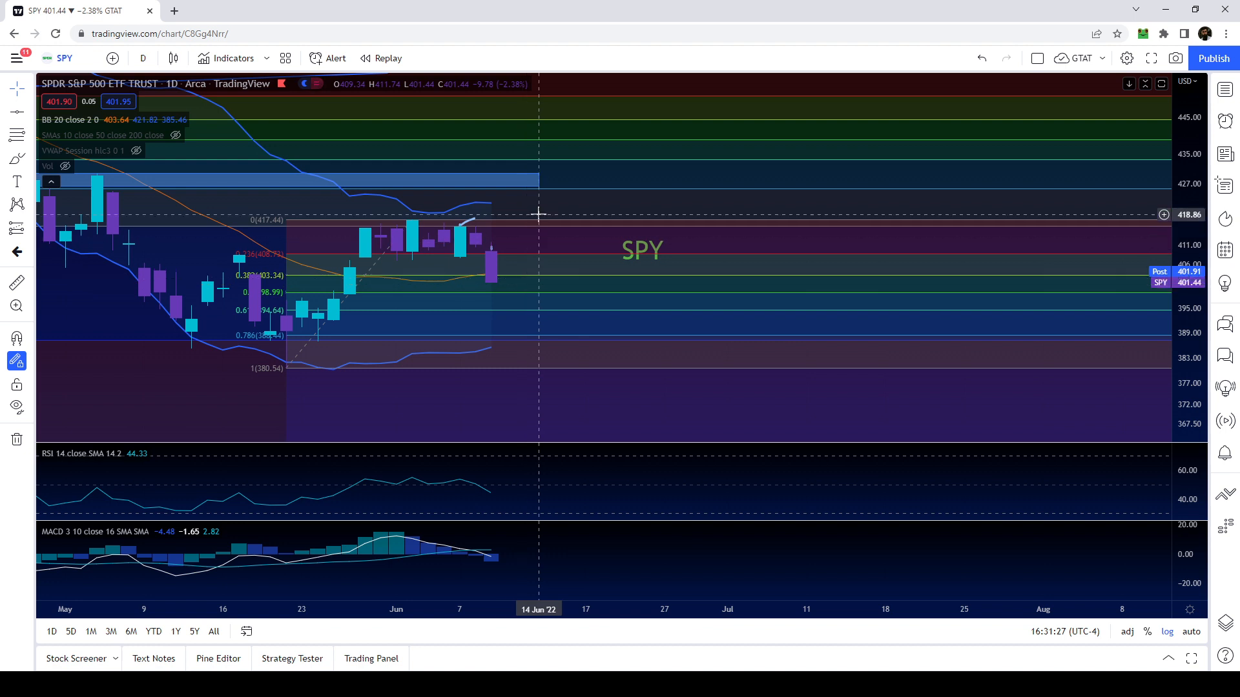
mouse_move(742, 233)
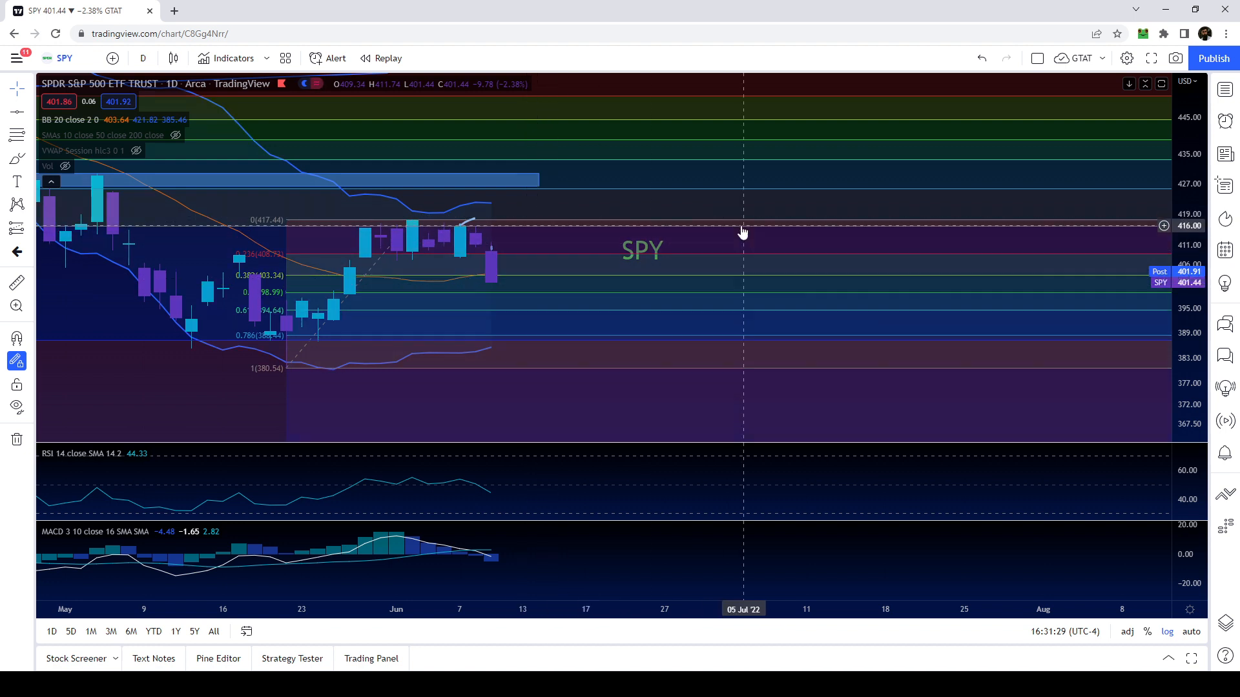
mouse_move(602, 241)
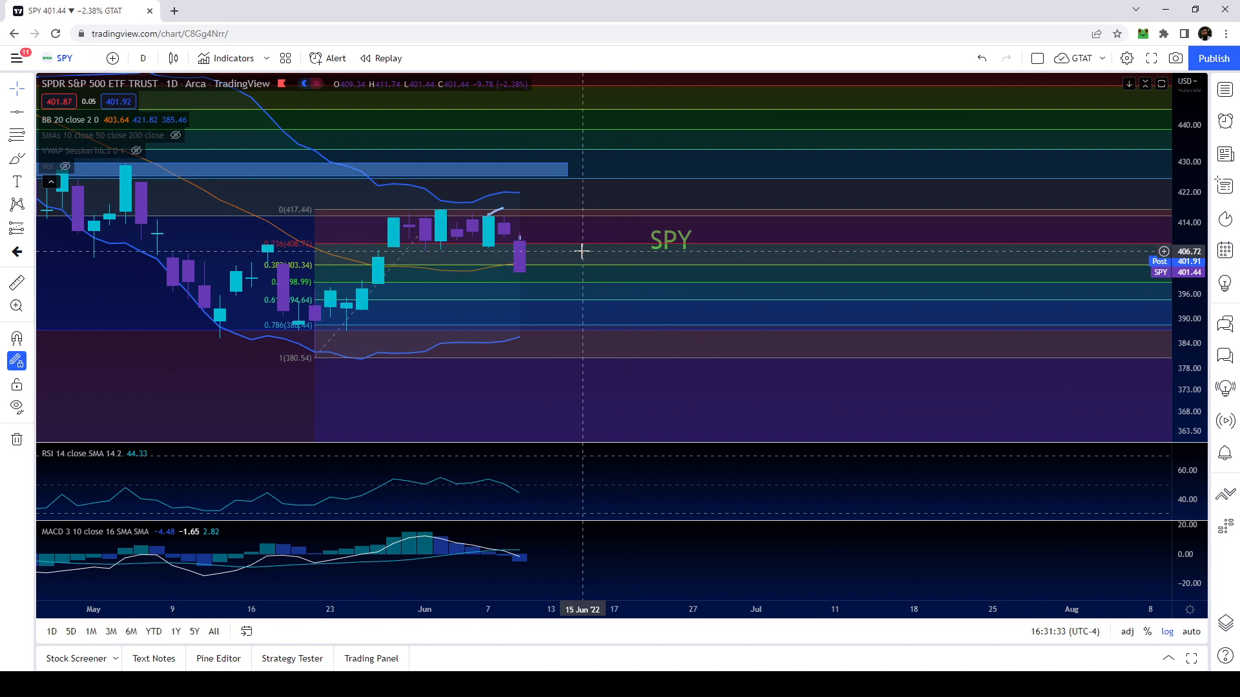
mouse_move(413, 267)
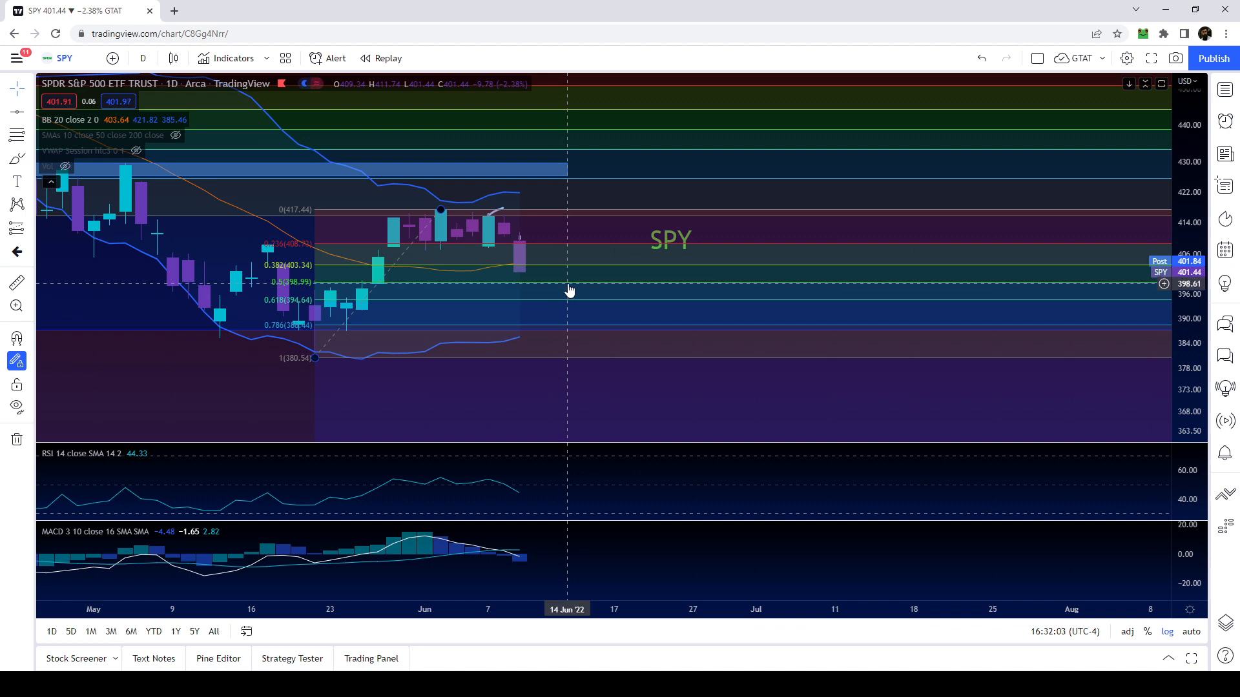
mouse_move(359, 280)
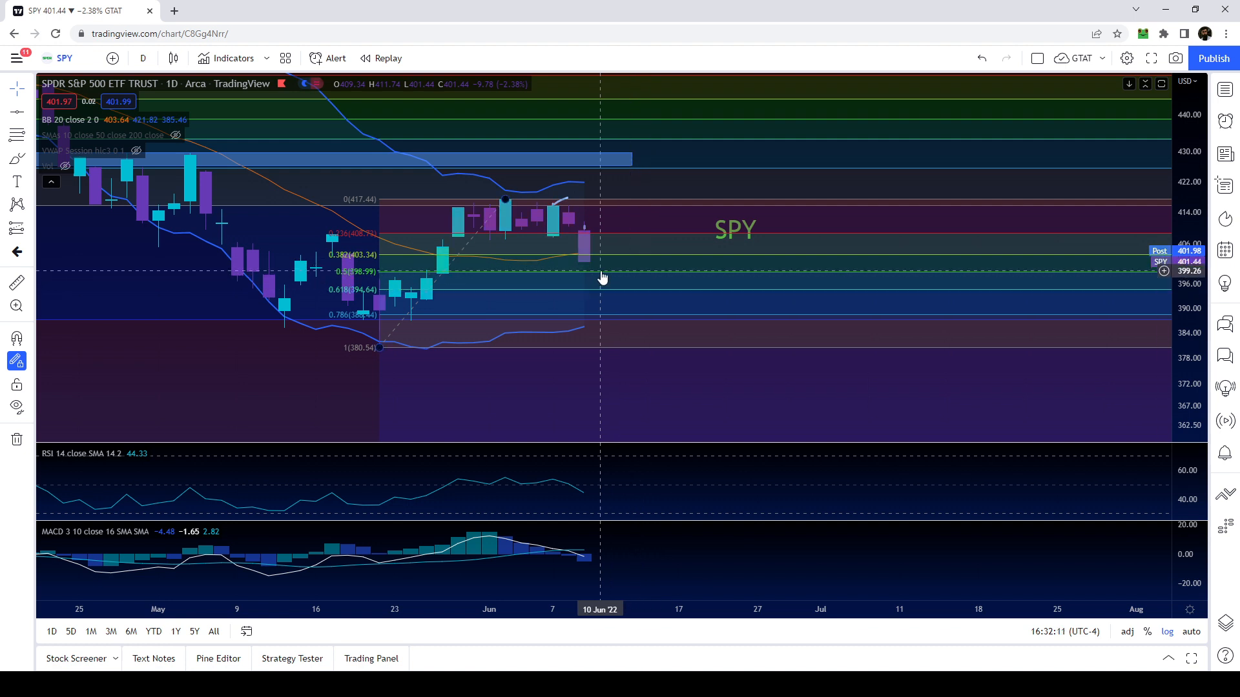
mouse_move(606, 281)
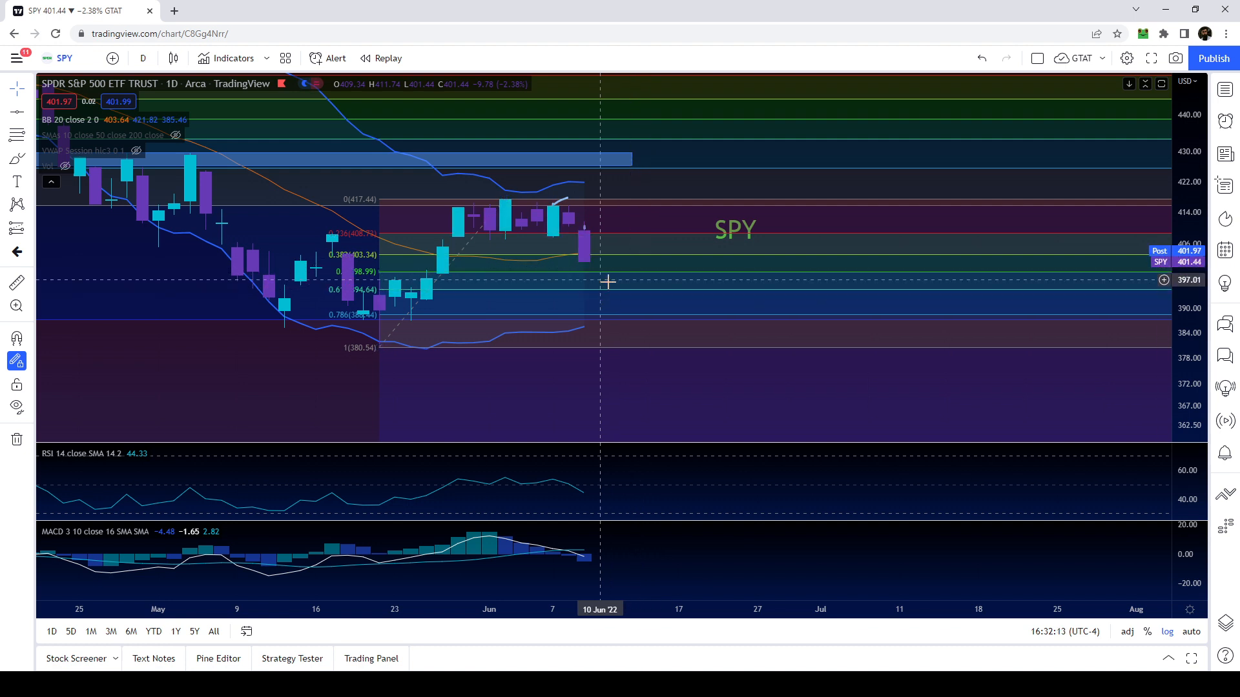
mouse_move(646, 283)
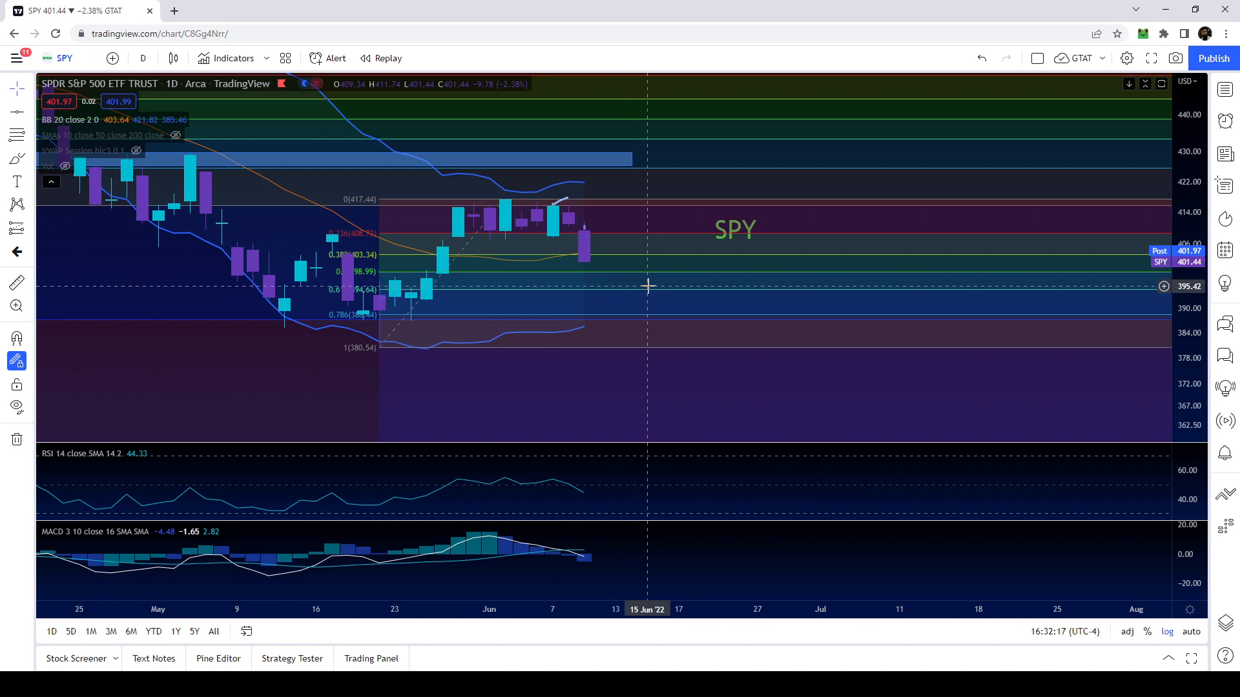
mouse_move(645, 282)
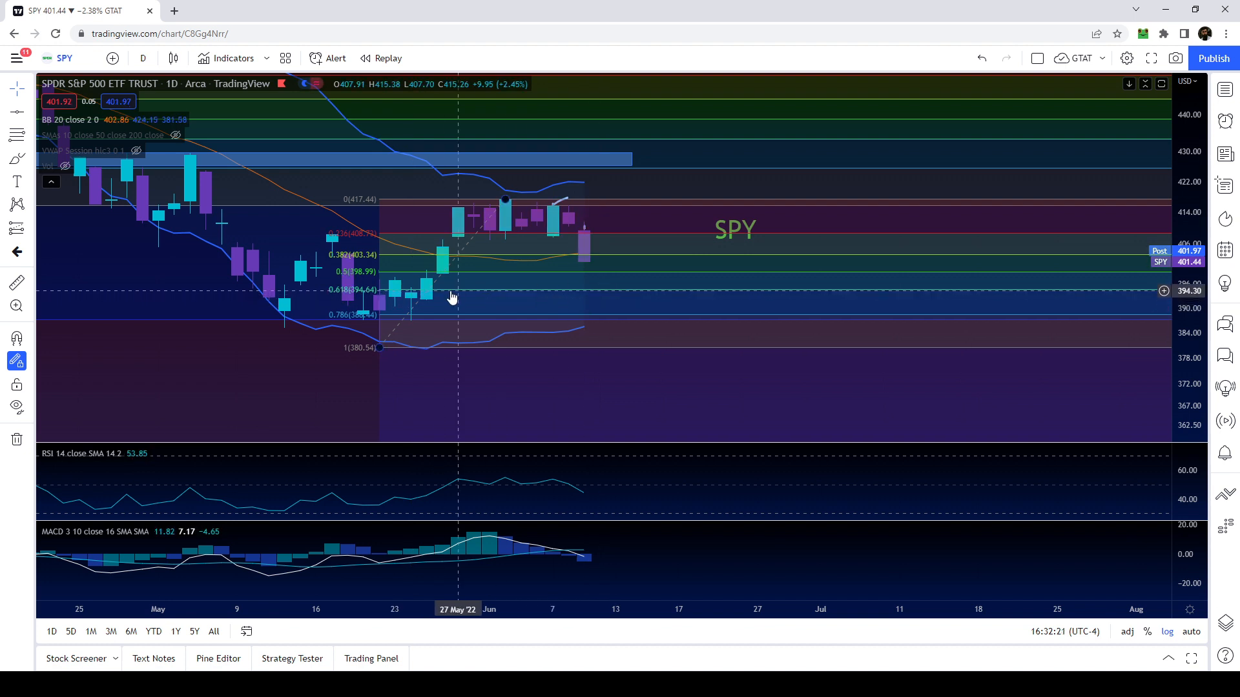
mouse_move(457, 297)
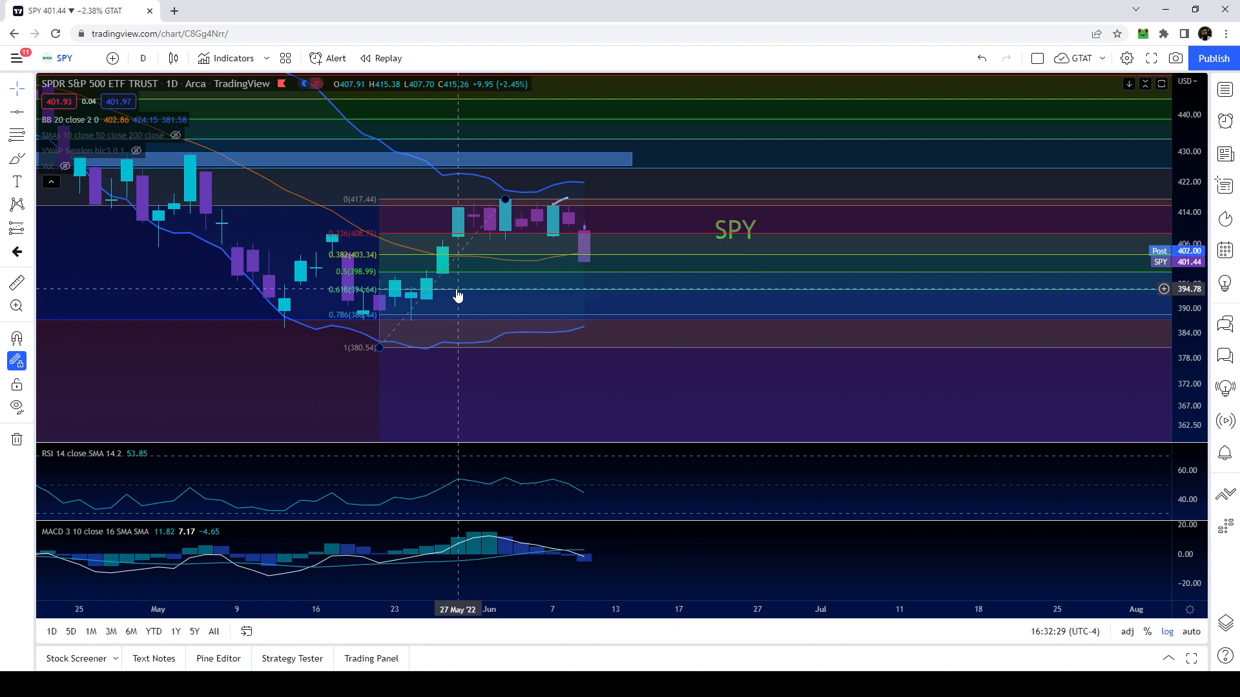
mouse_move(567, 261)
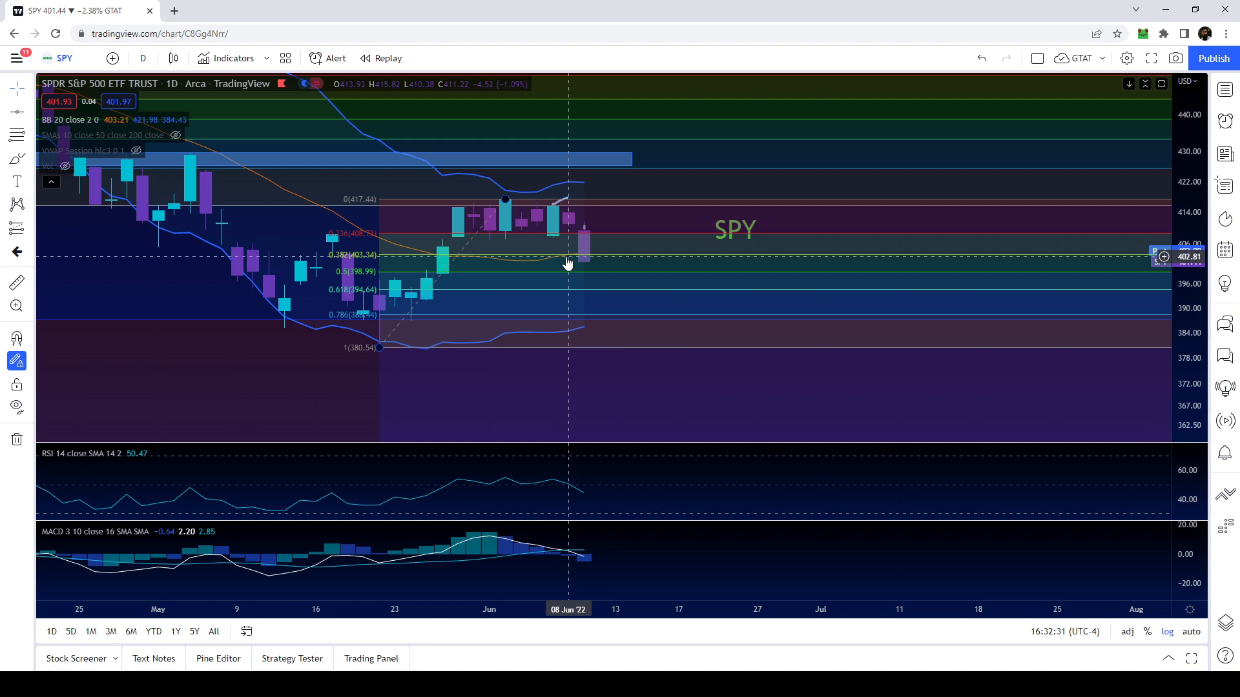
mouse_move(579, 268)
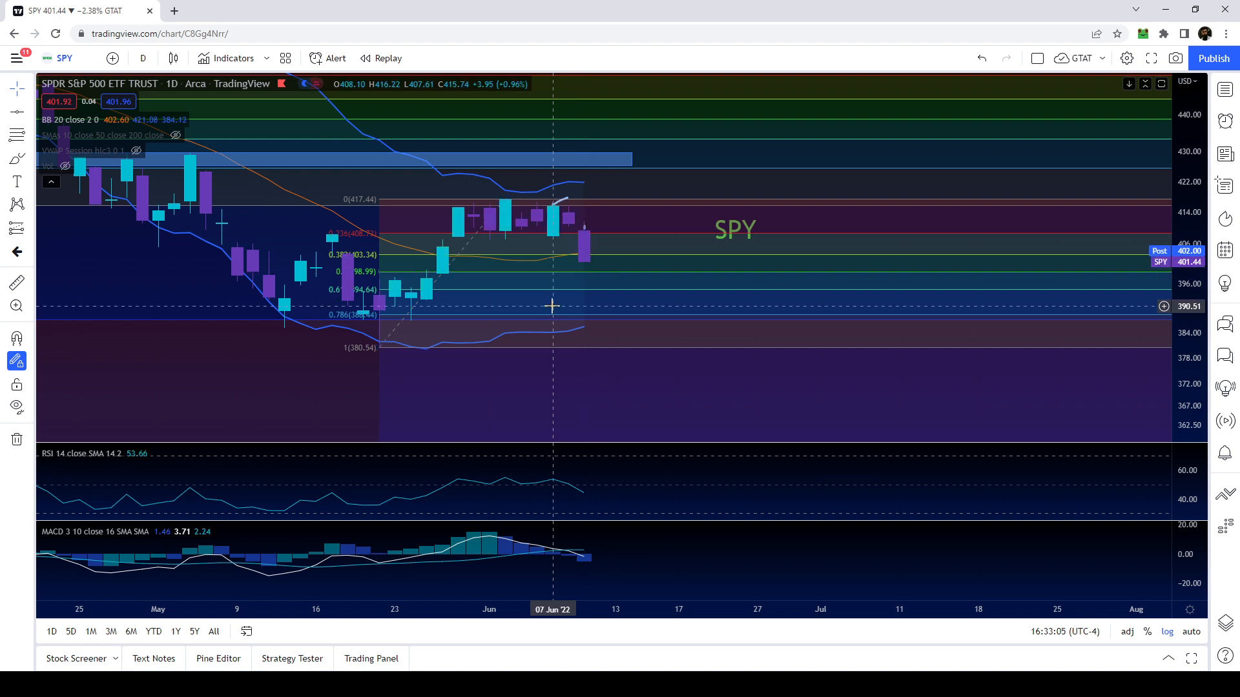
mouse_move(467, 305)
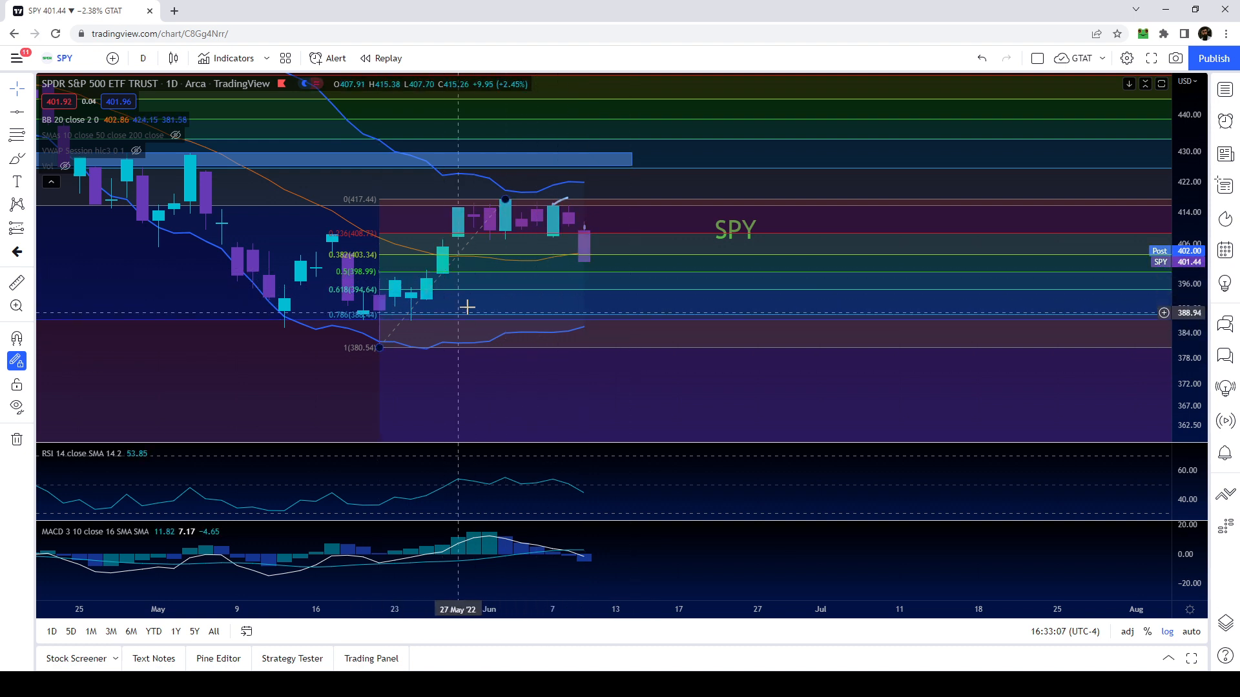
mouse_move(598, 334)
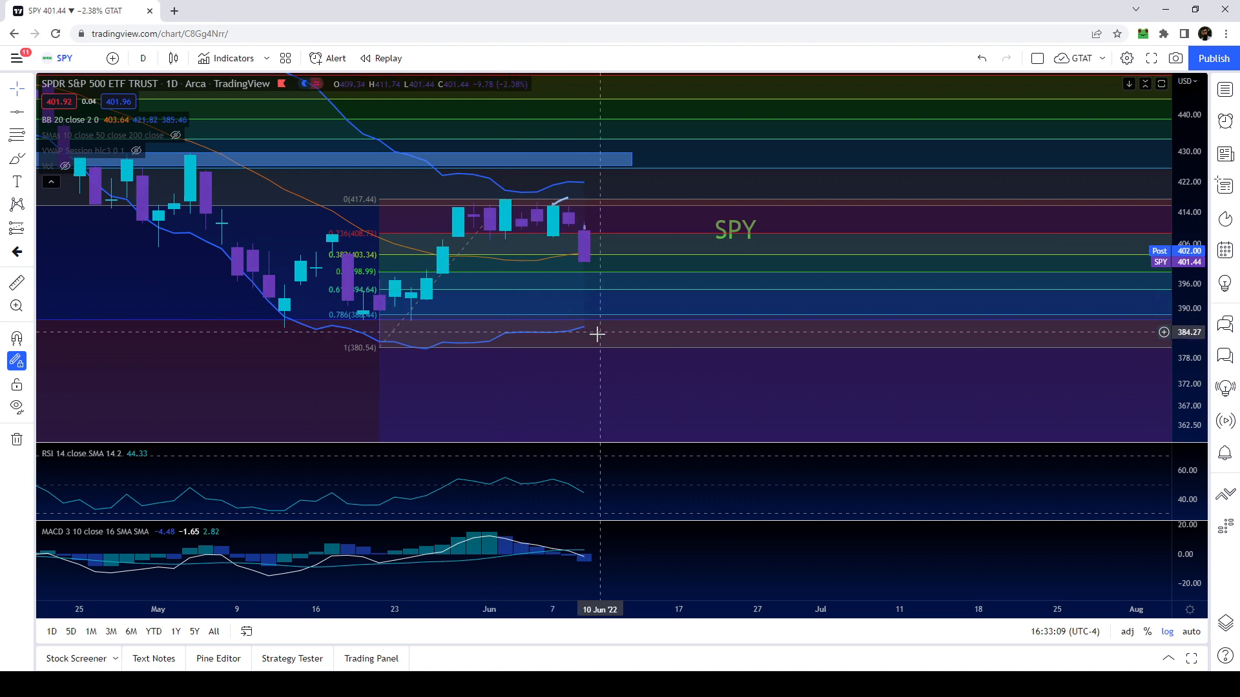
mouse_move(621, 352)
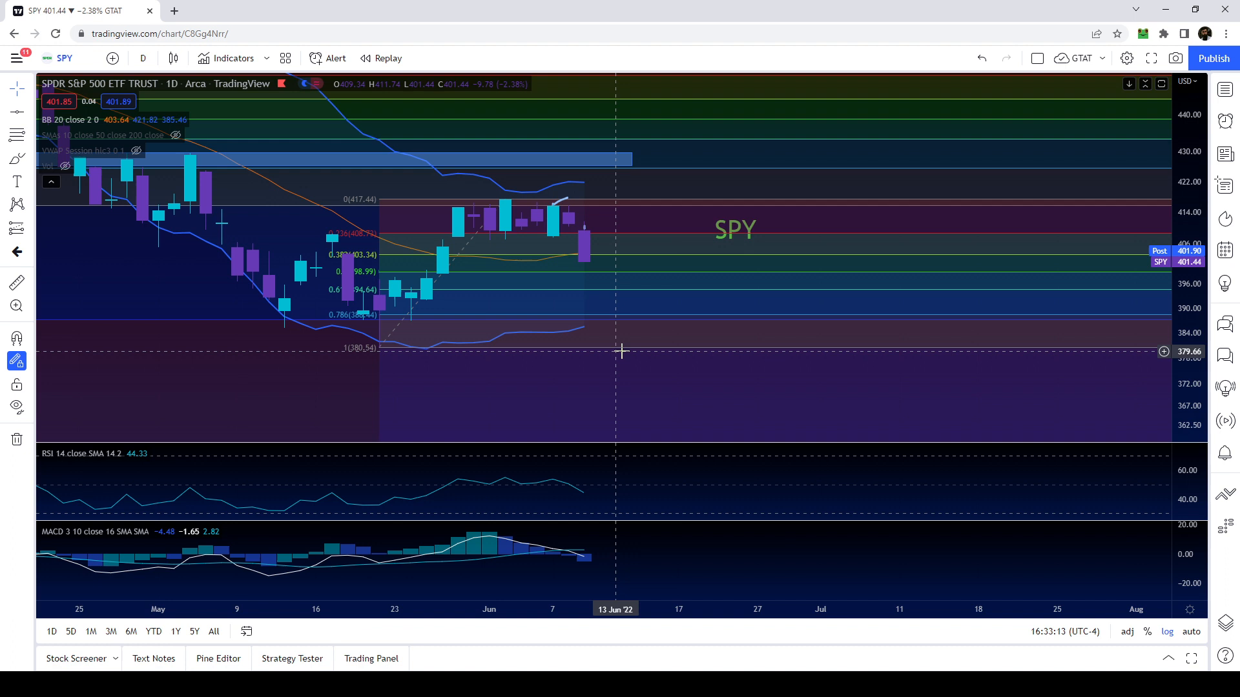
mouse_move(589, 218)
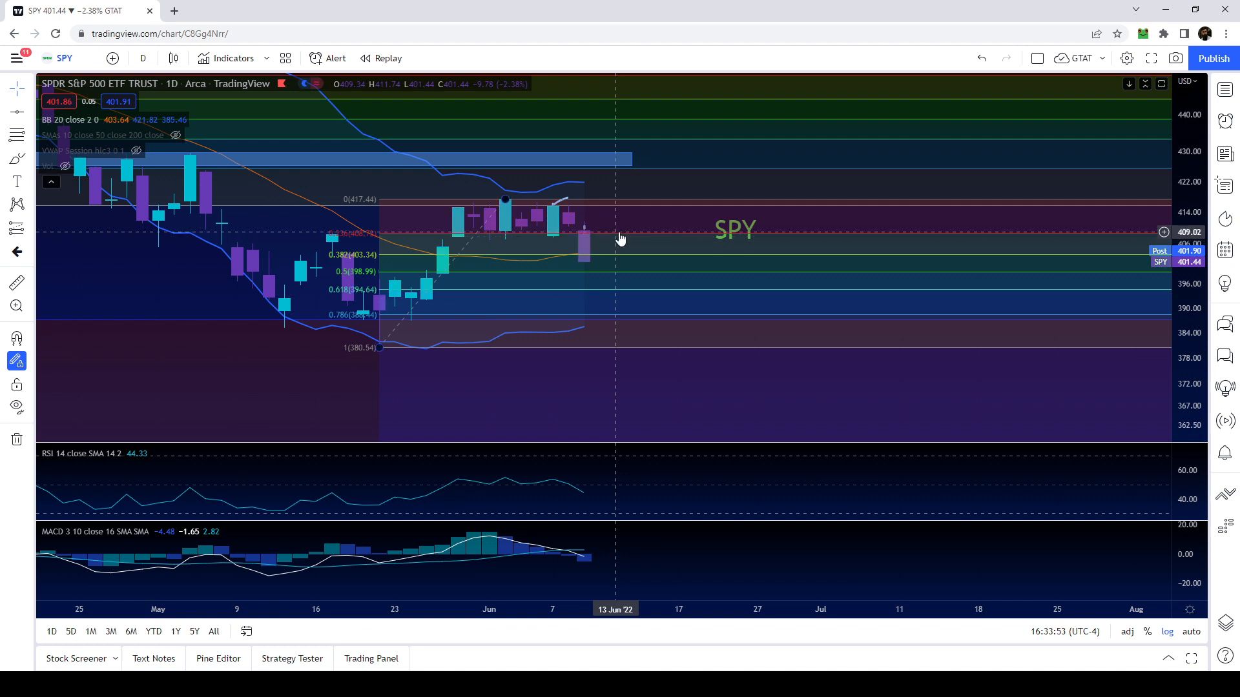
mouse_move(591, 269)
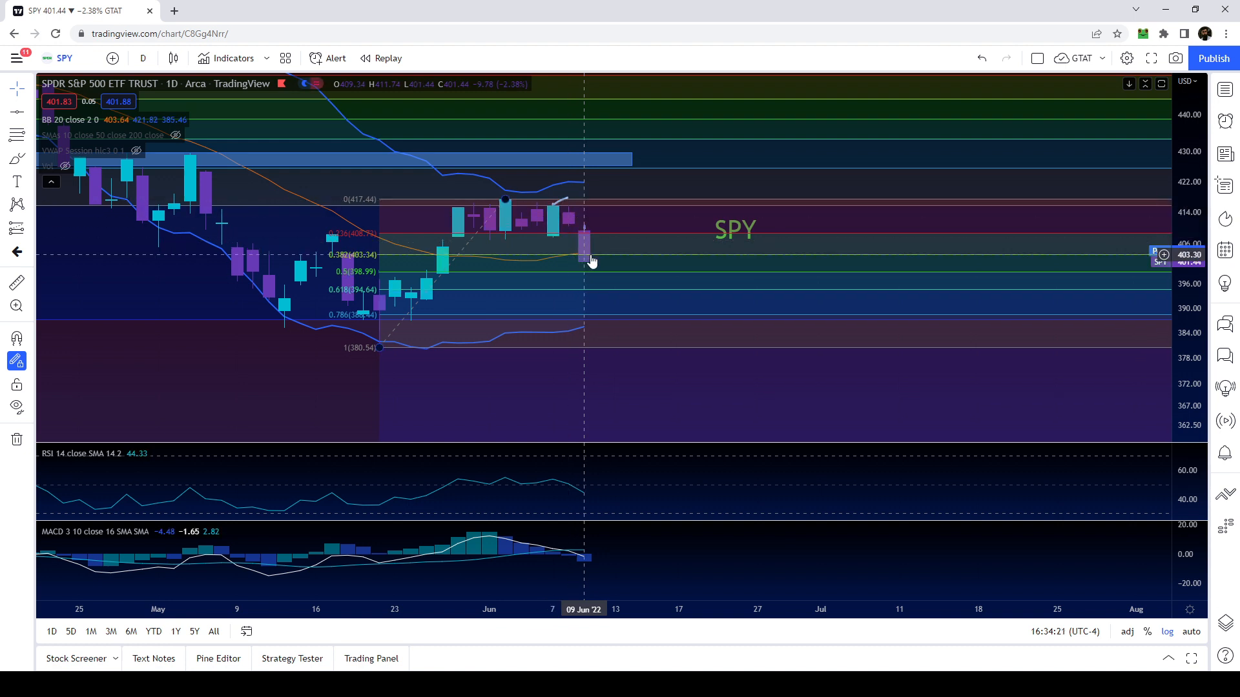
mouse_move(813, 297)
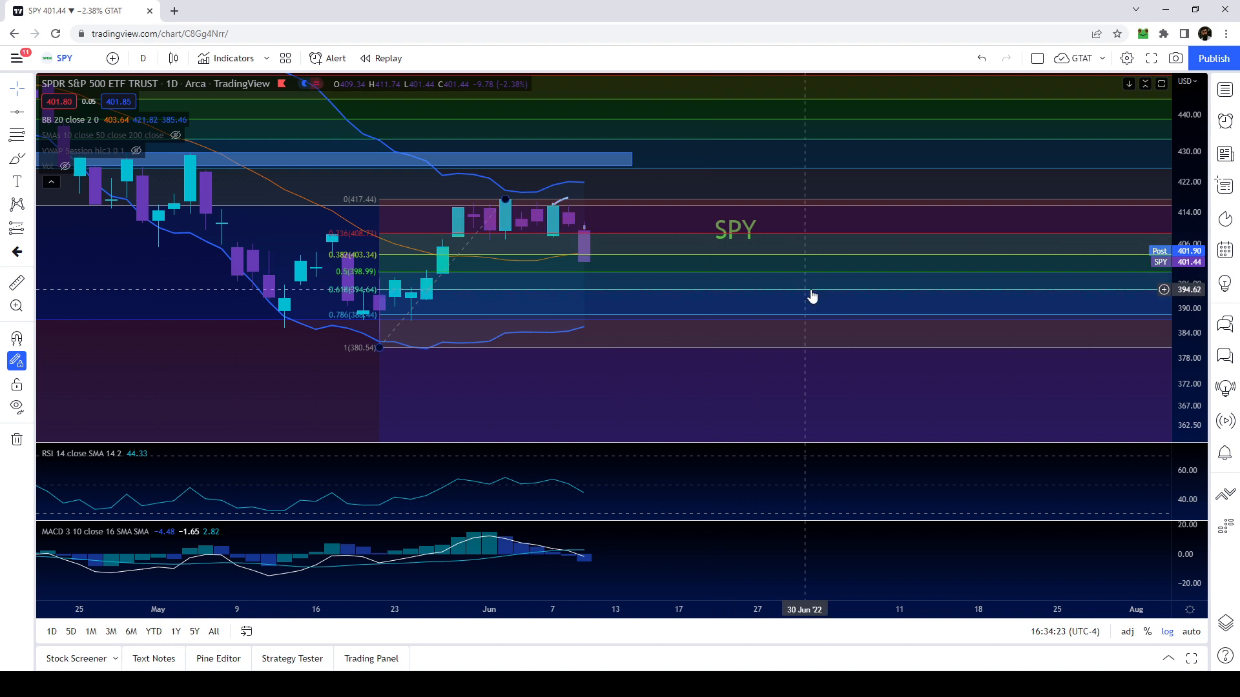
mouse_move(820, 298)
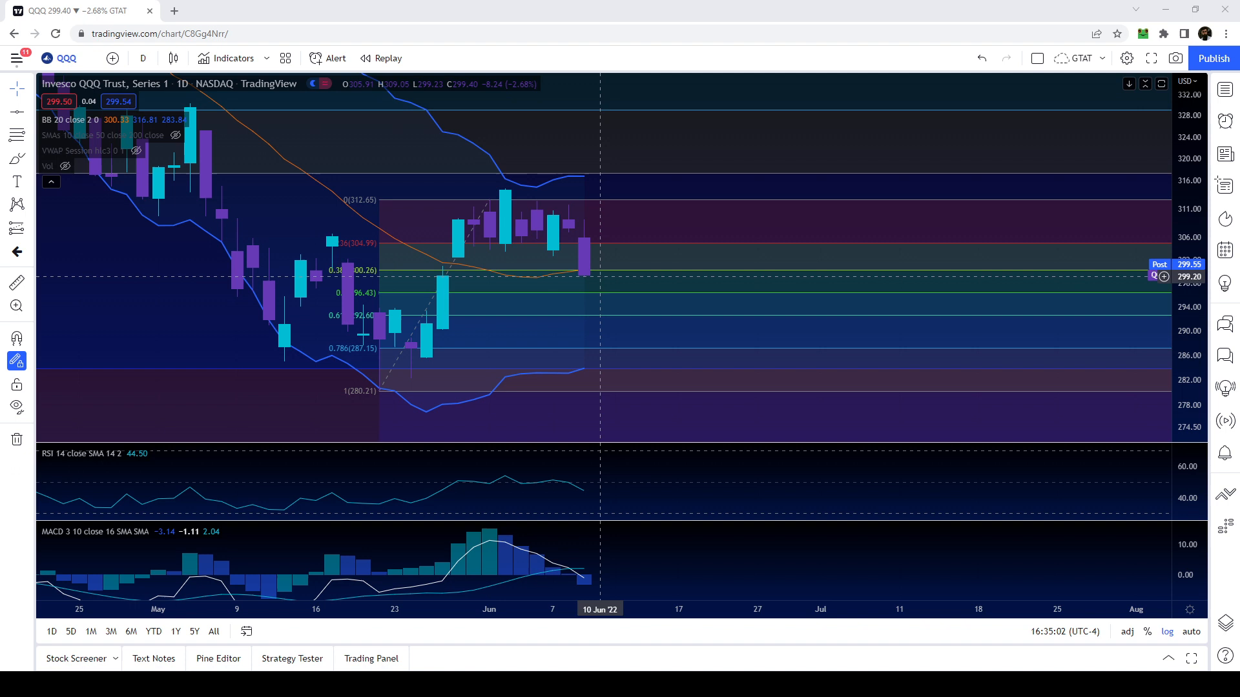
mouse_move(379, 297)
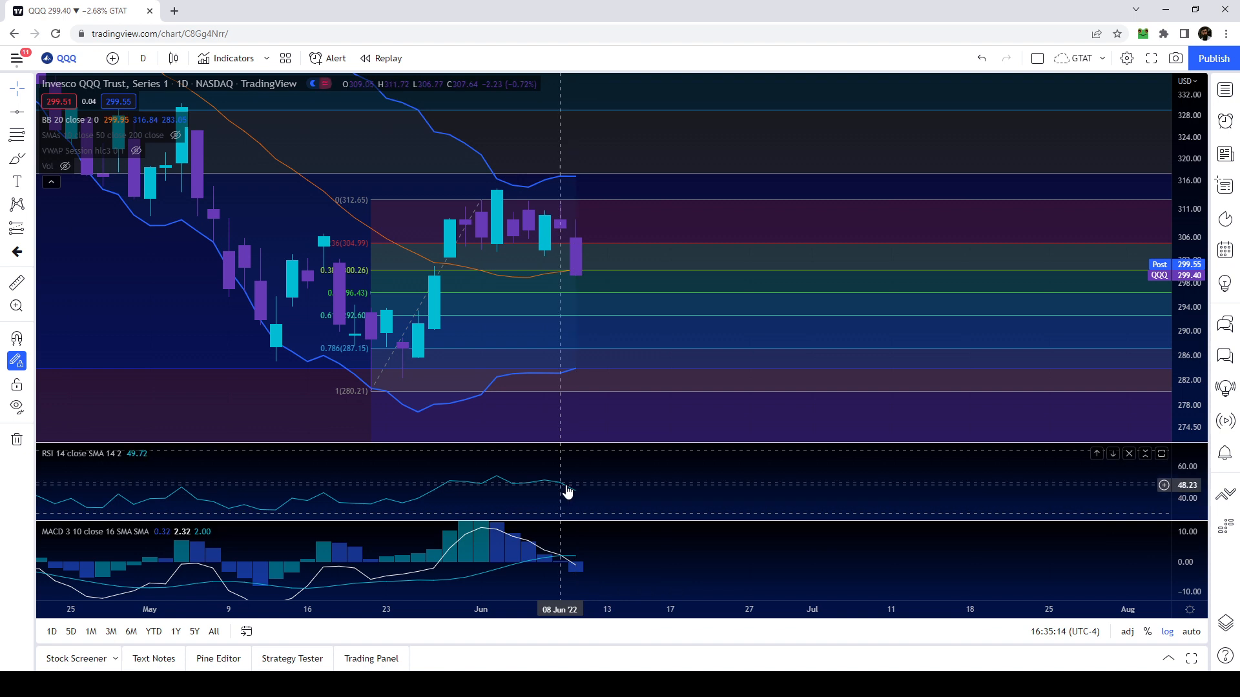
mouse_move(662, 507)
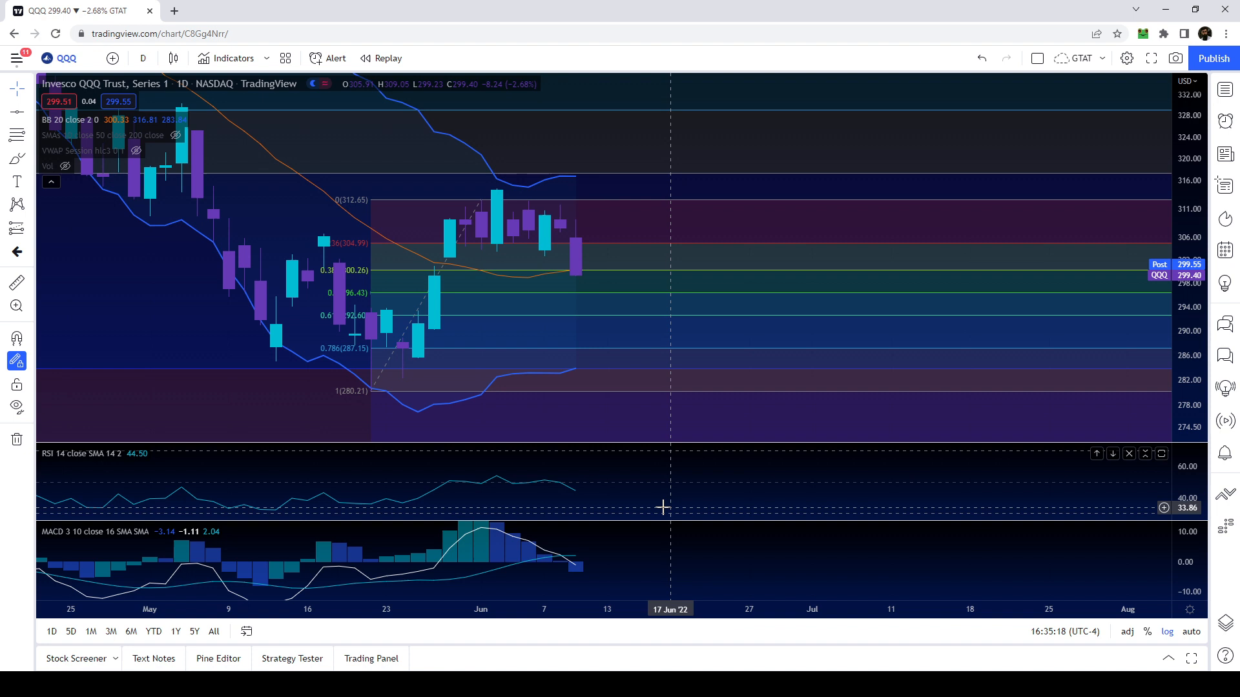
mouse_move(465, 411)
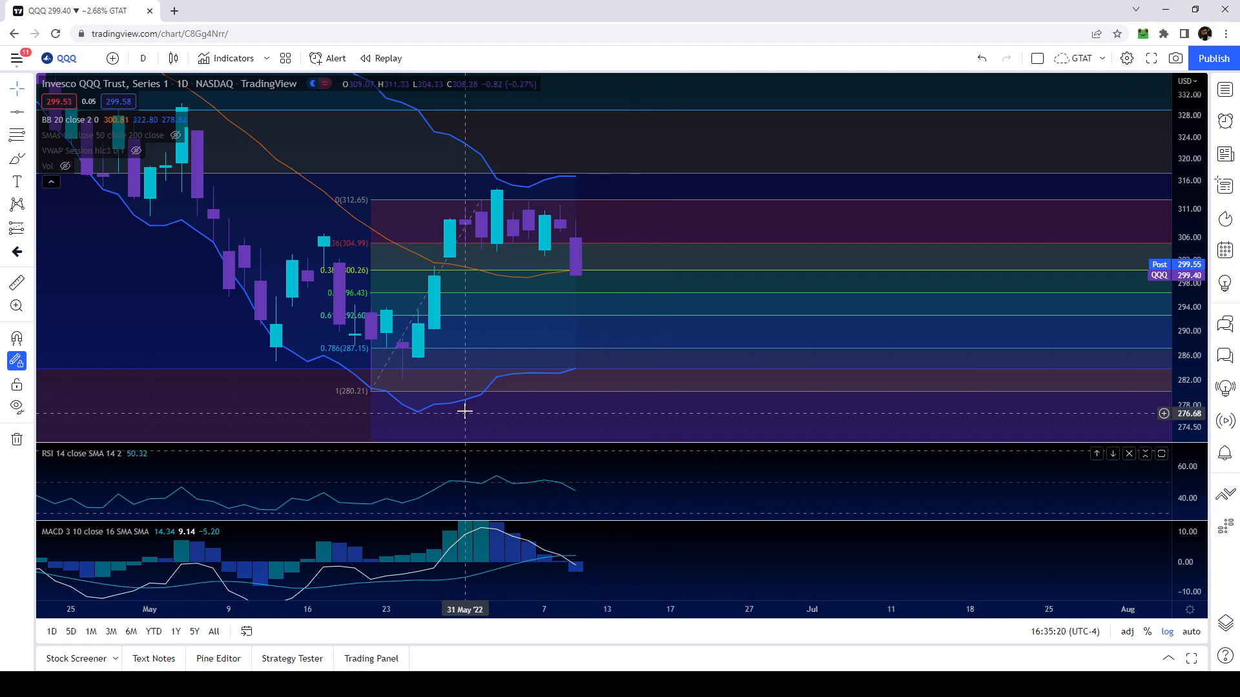
mouse_move(586, 268)
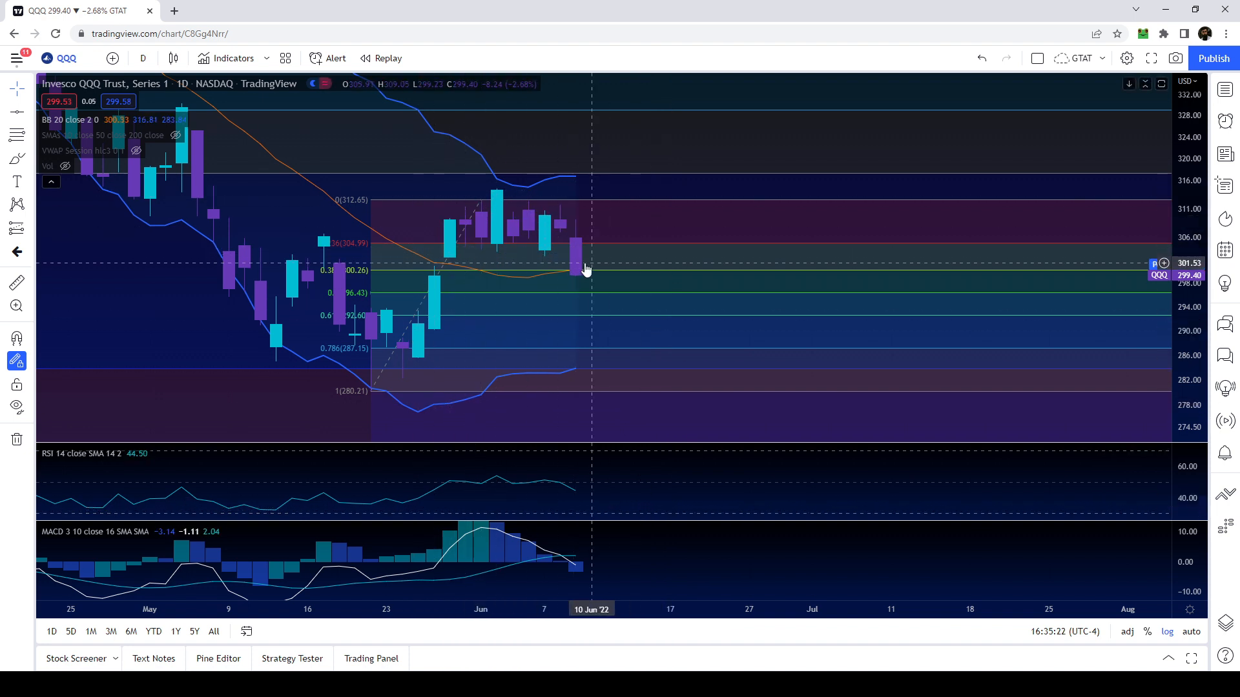
mouse_move(606, 305)
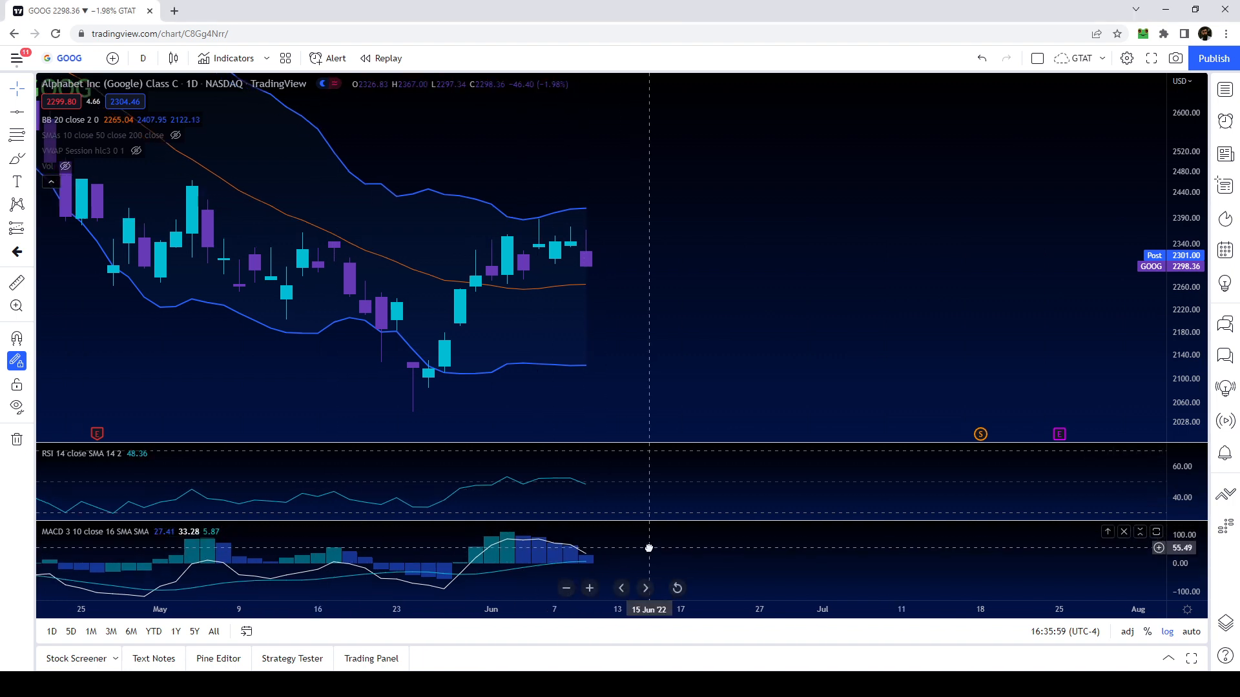
mouse_move(590, 548)
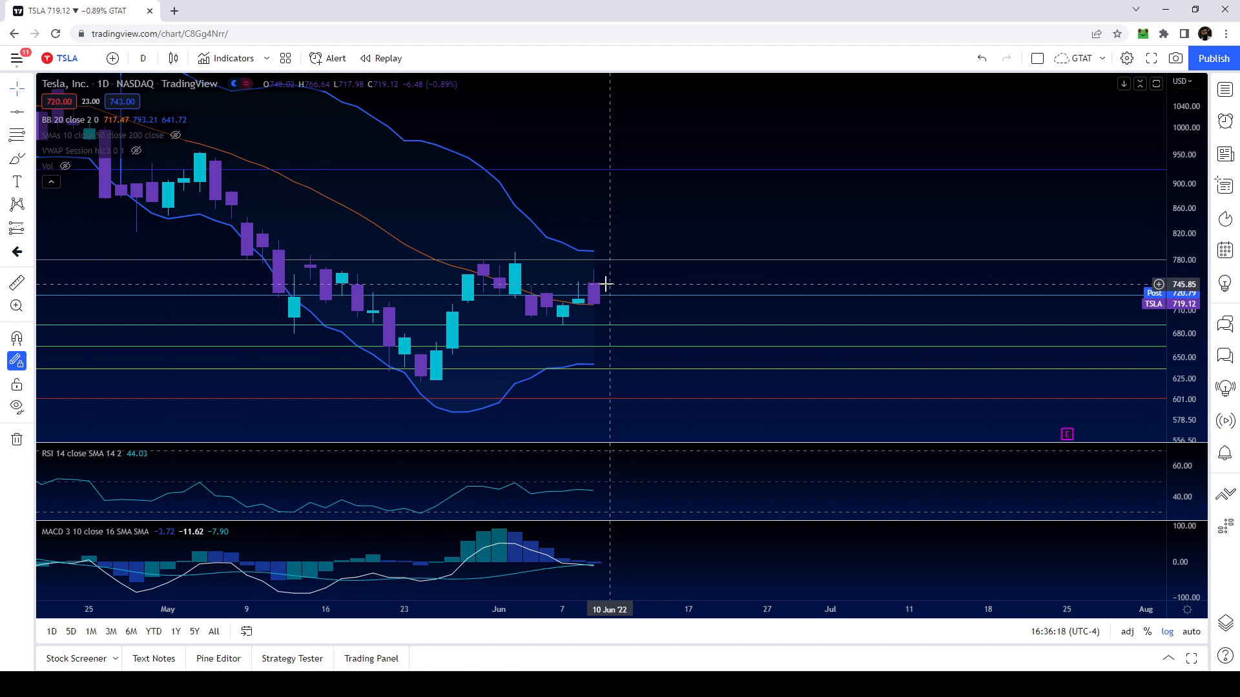
mouse_move(609, 278)
text(AAPL)
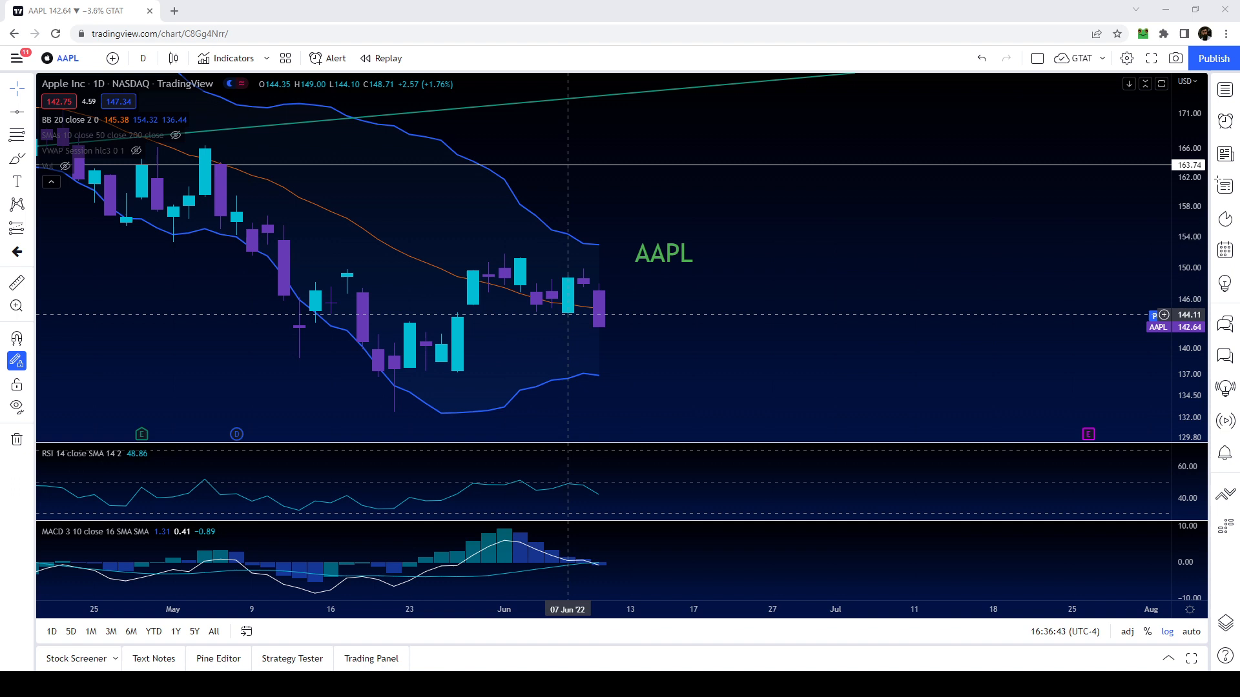
mouse_move(584, 321)
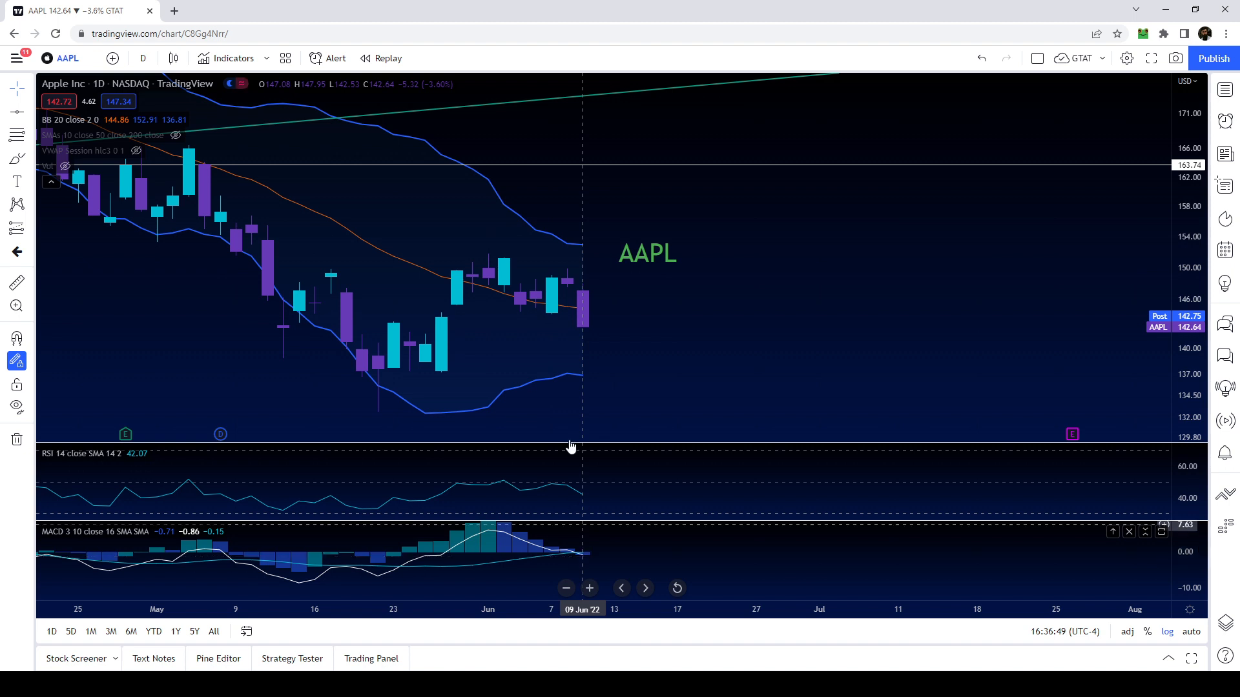
mouse_move(572, 320)
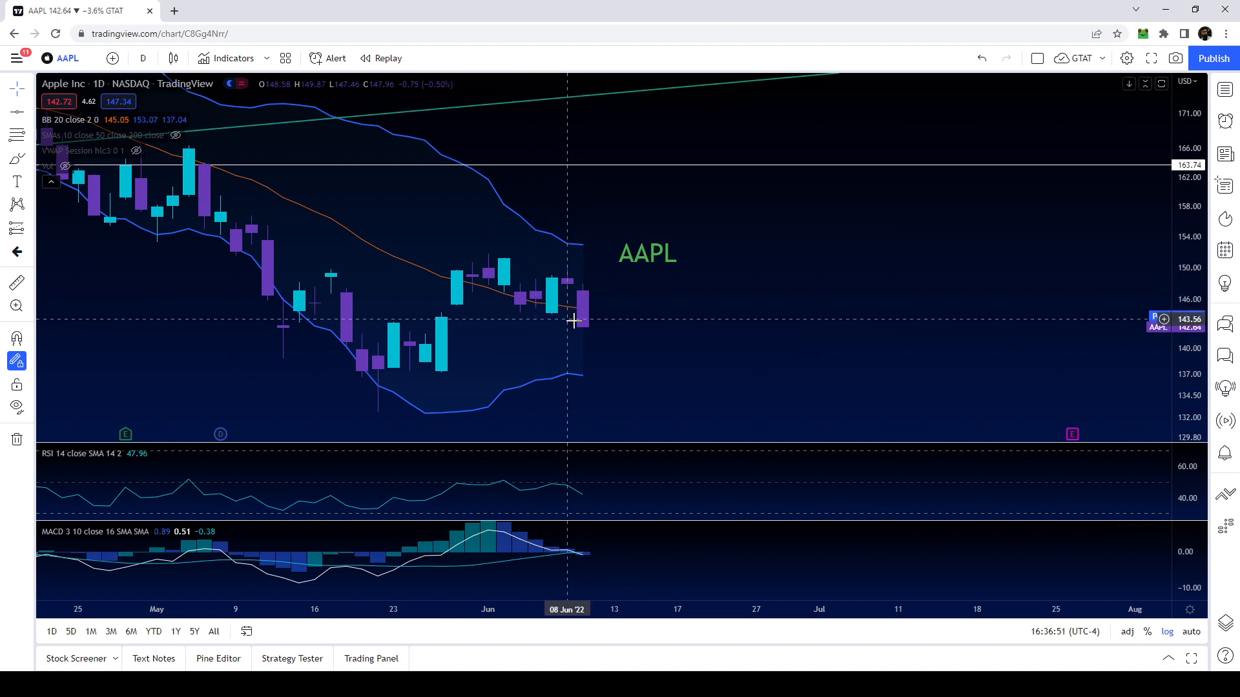
mouse_move(588, 567)
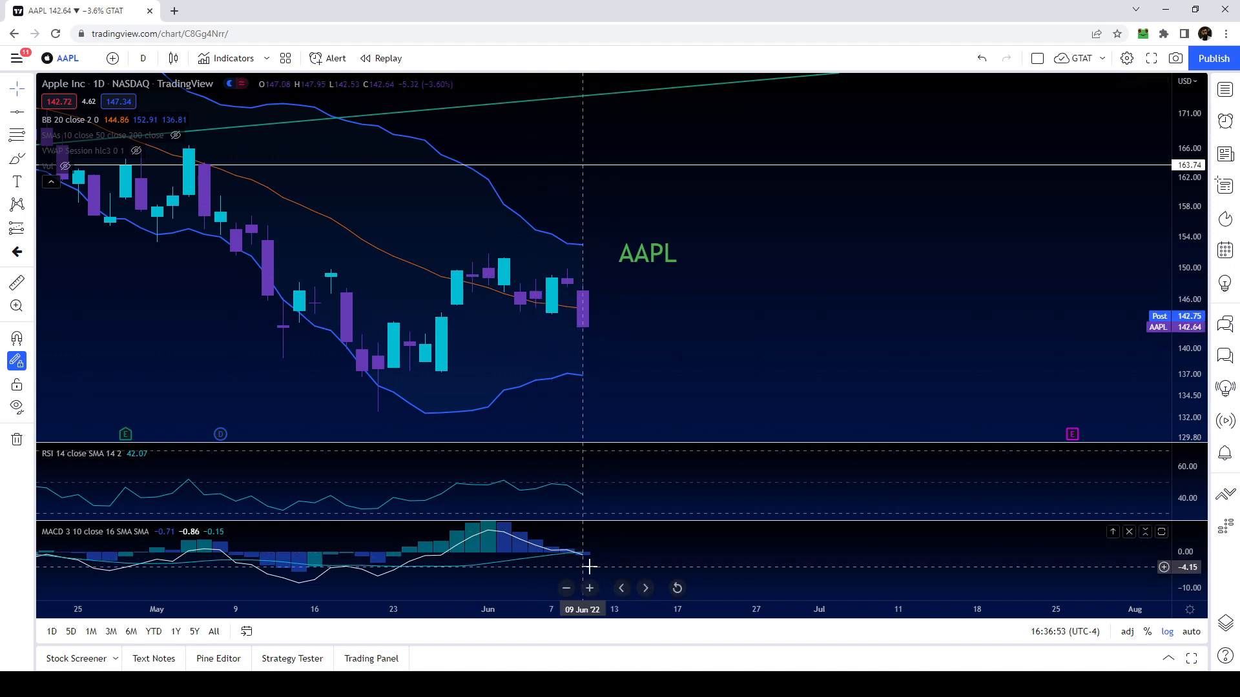
mouse_move(605, 354)
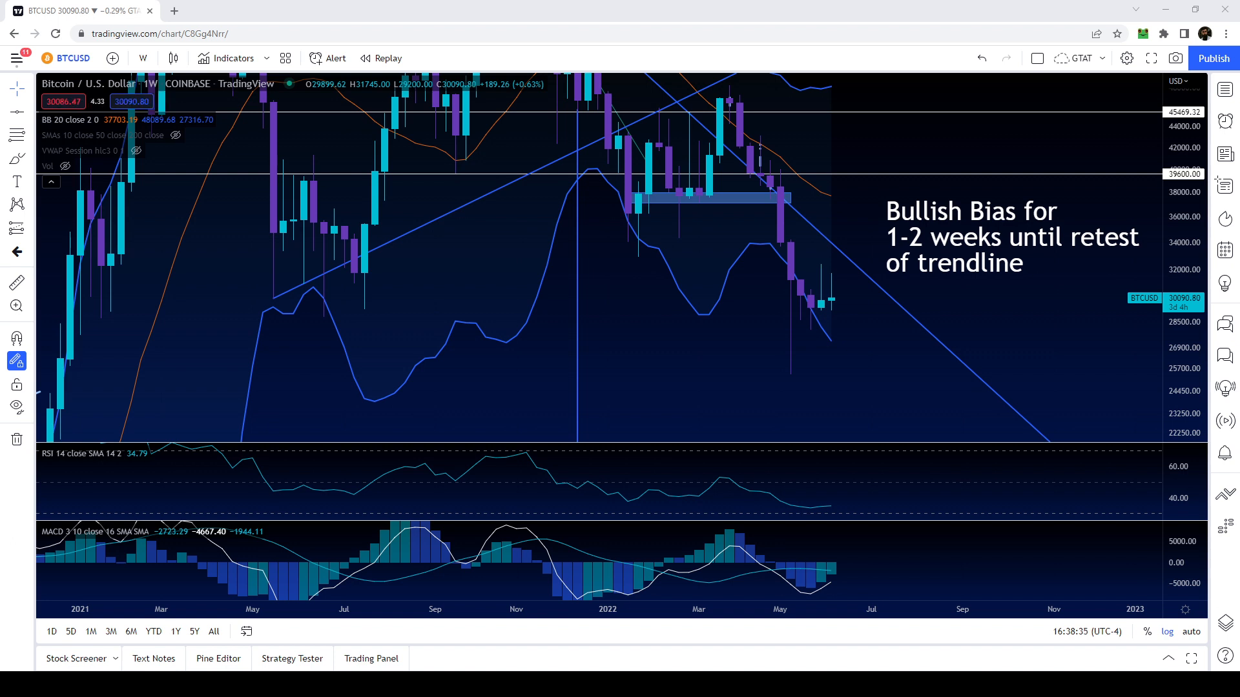
mouse_move(847, 352)
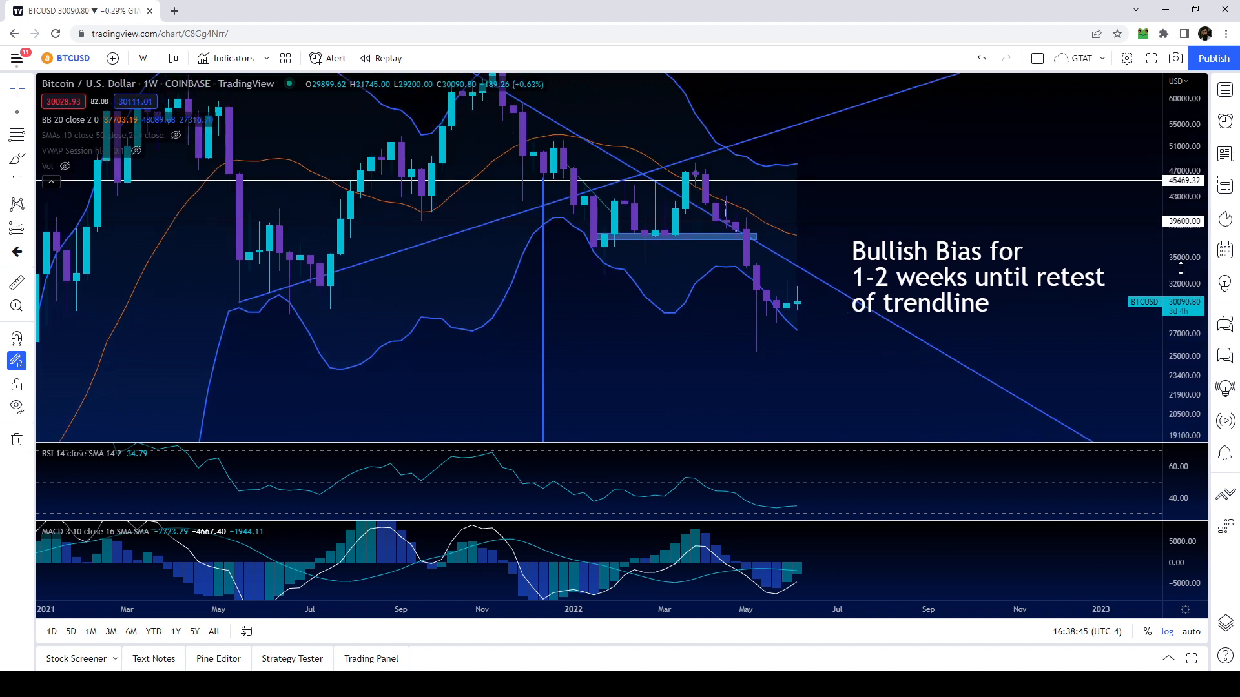
mouse_move(713, 206)
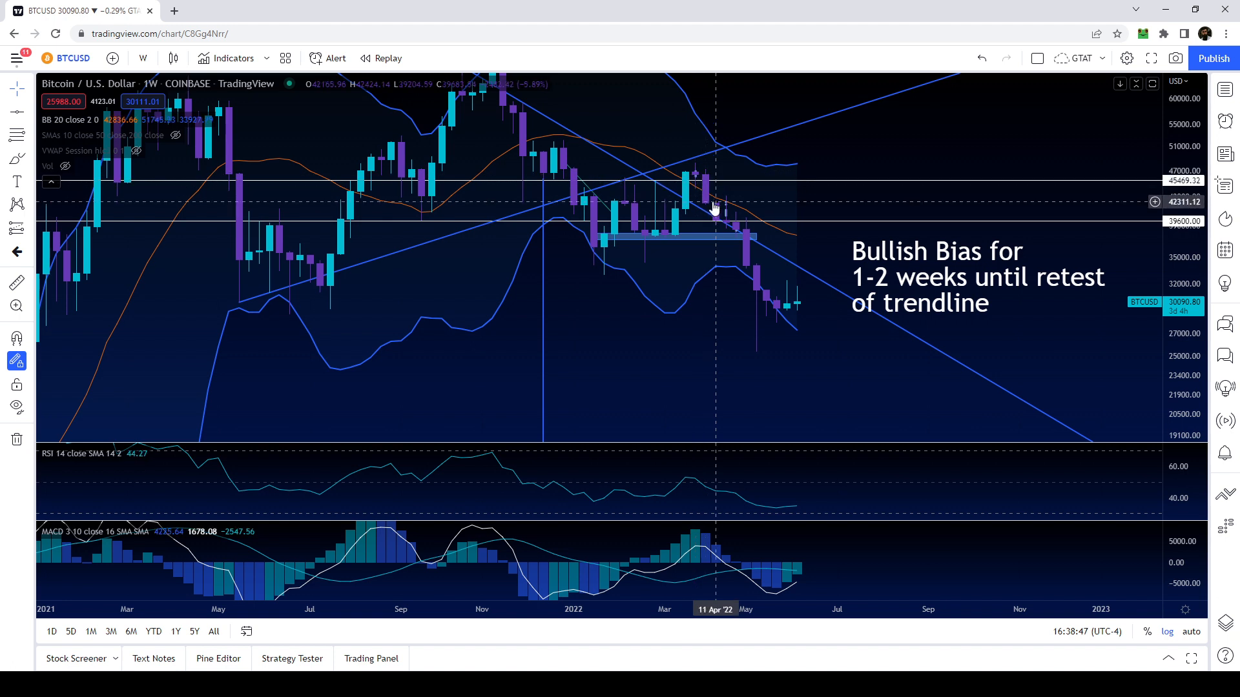
mouse_move(762, 306)
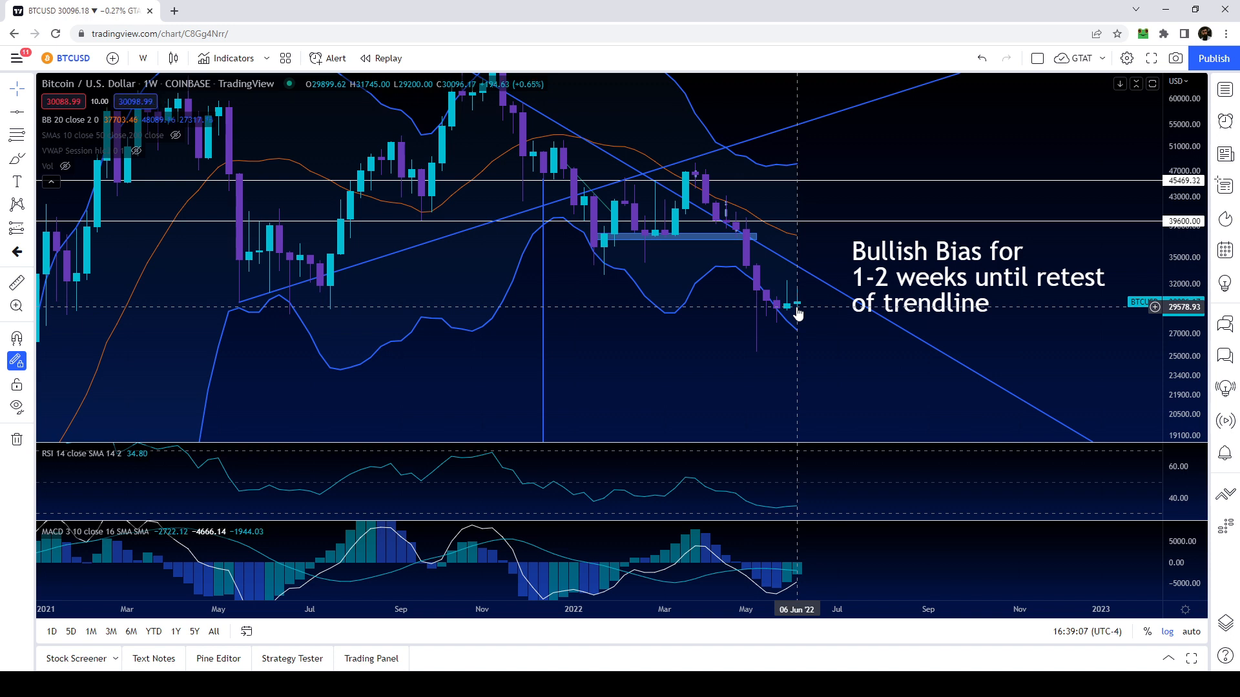
mouse_move(711, 193)
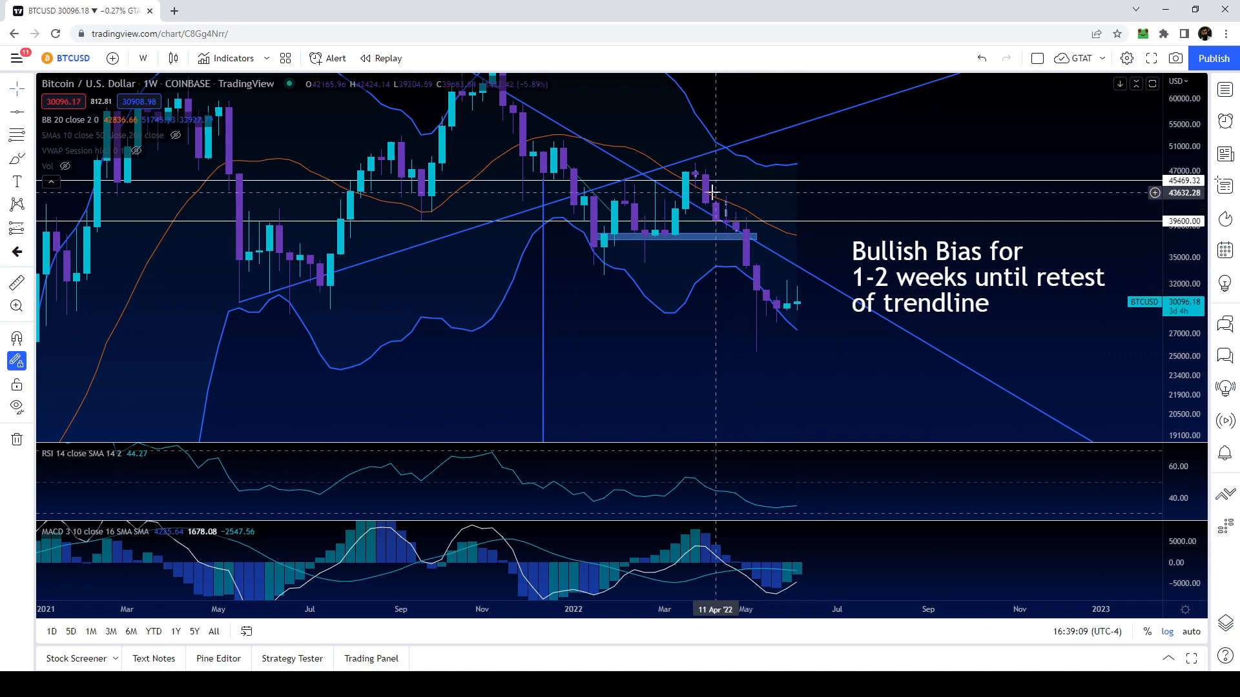
mouse_move(785, 316)
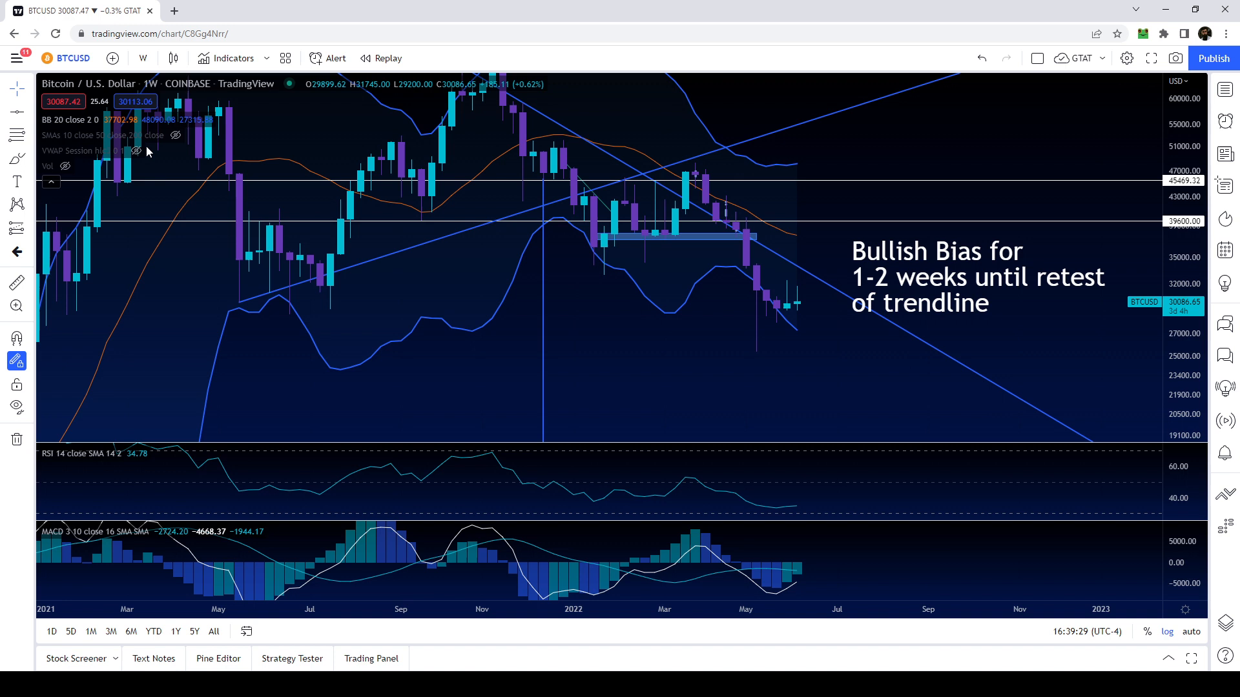
mouse_move(819, 249)
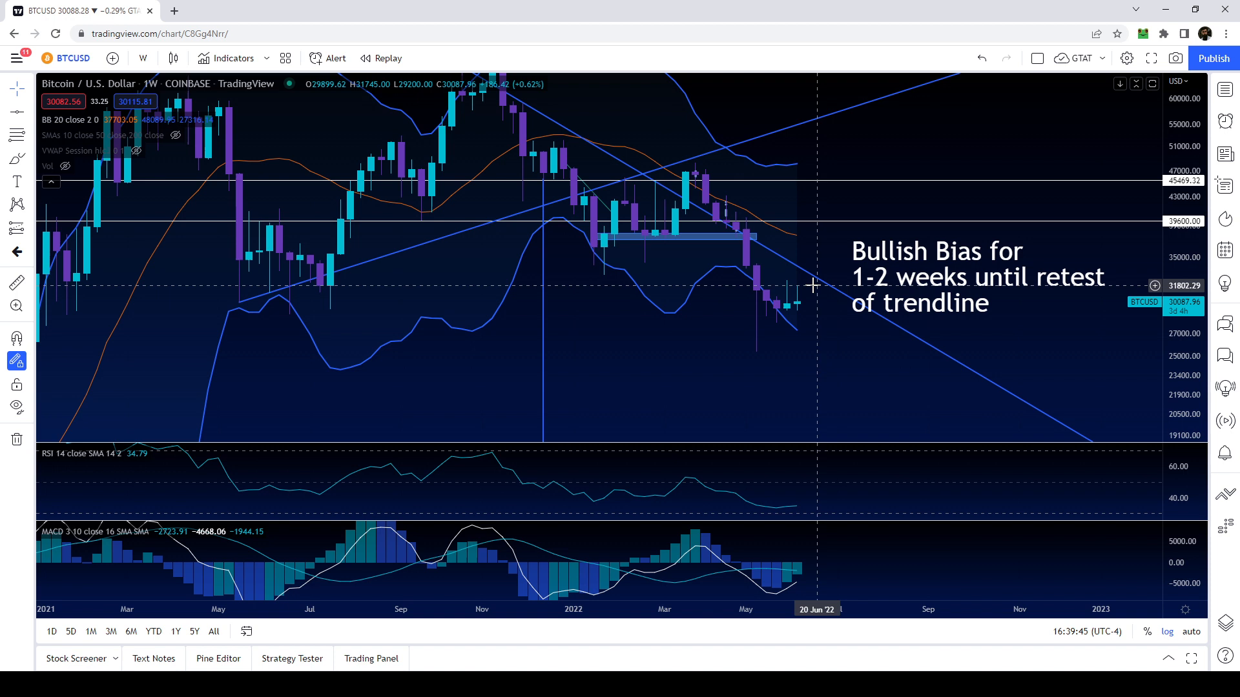
mouse_move(806, 320)
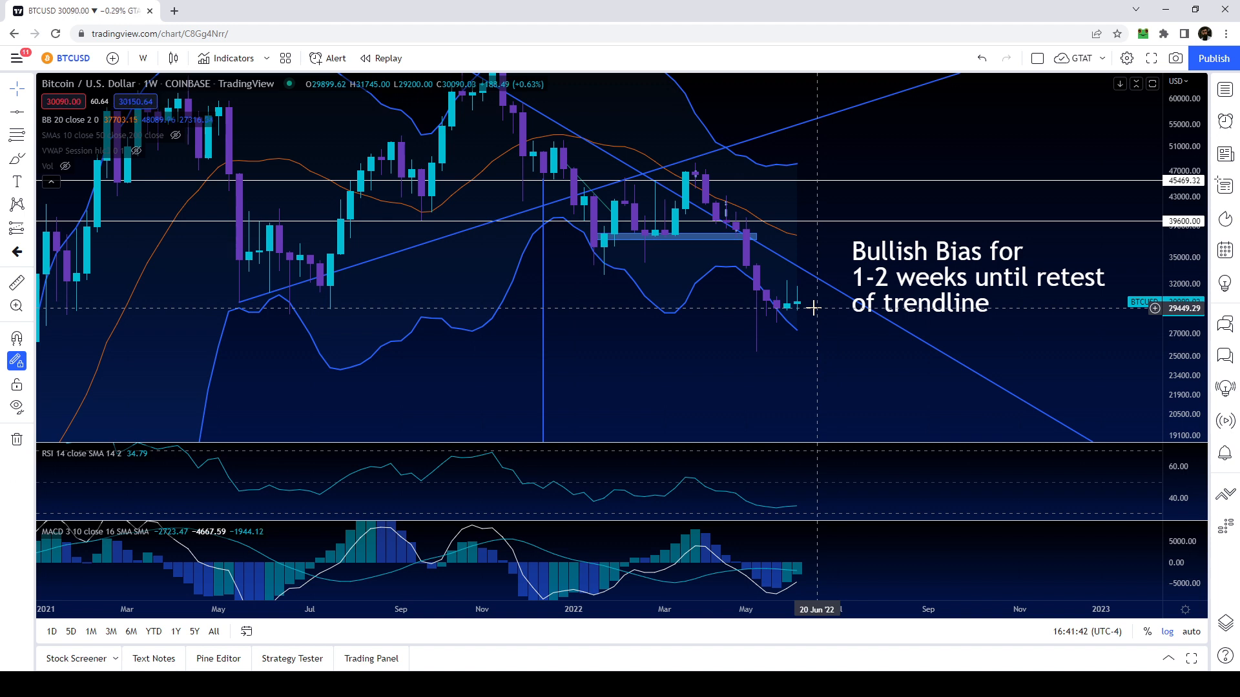
mouse_move(818, 352)
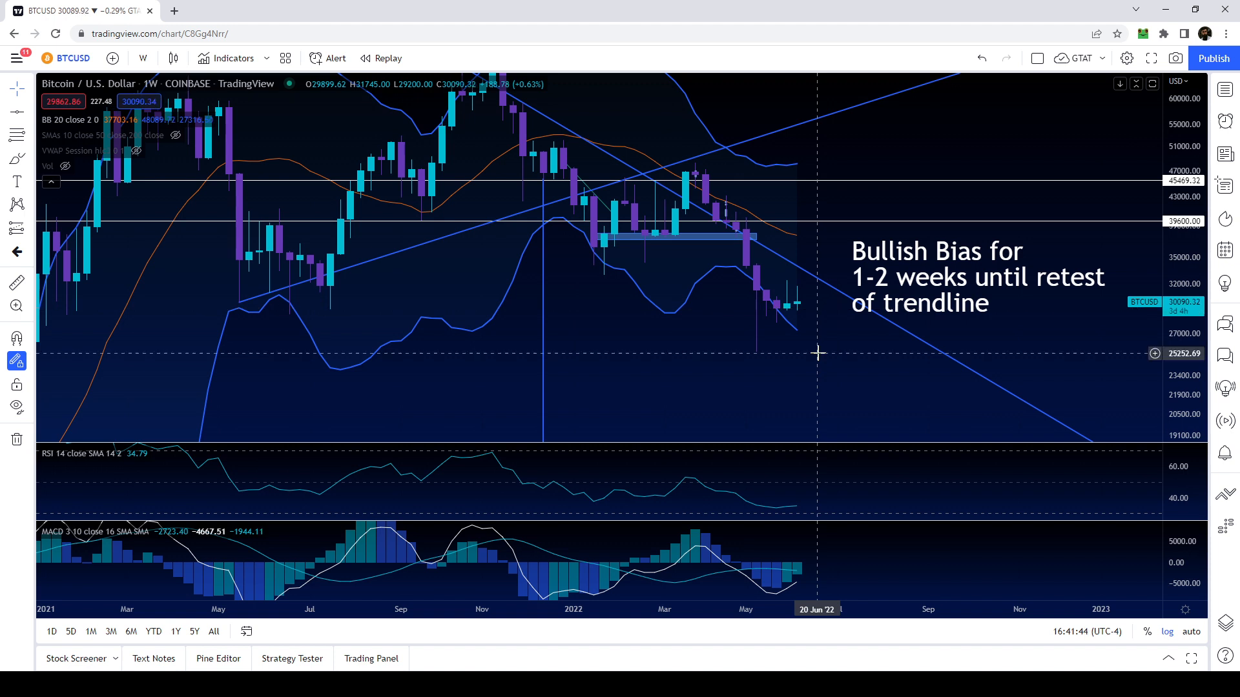
mouse_move(828, 356)
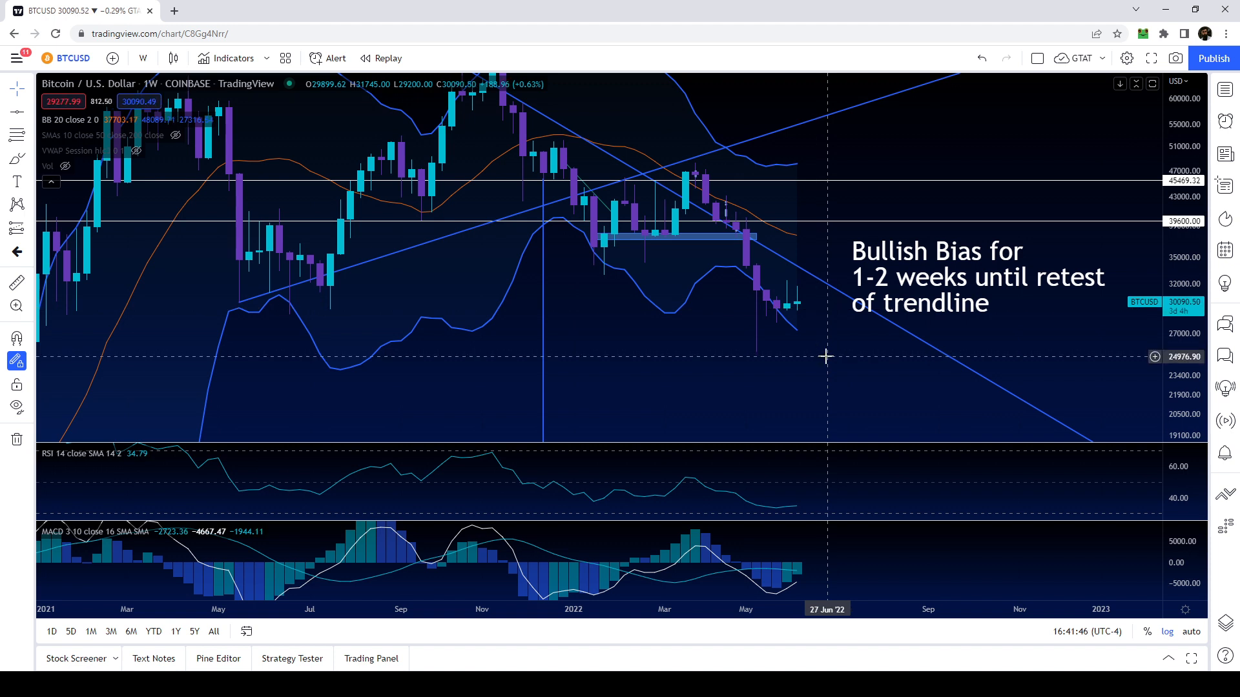
mouse_move(833, 350)
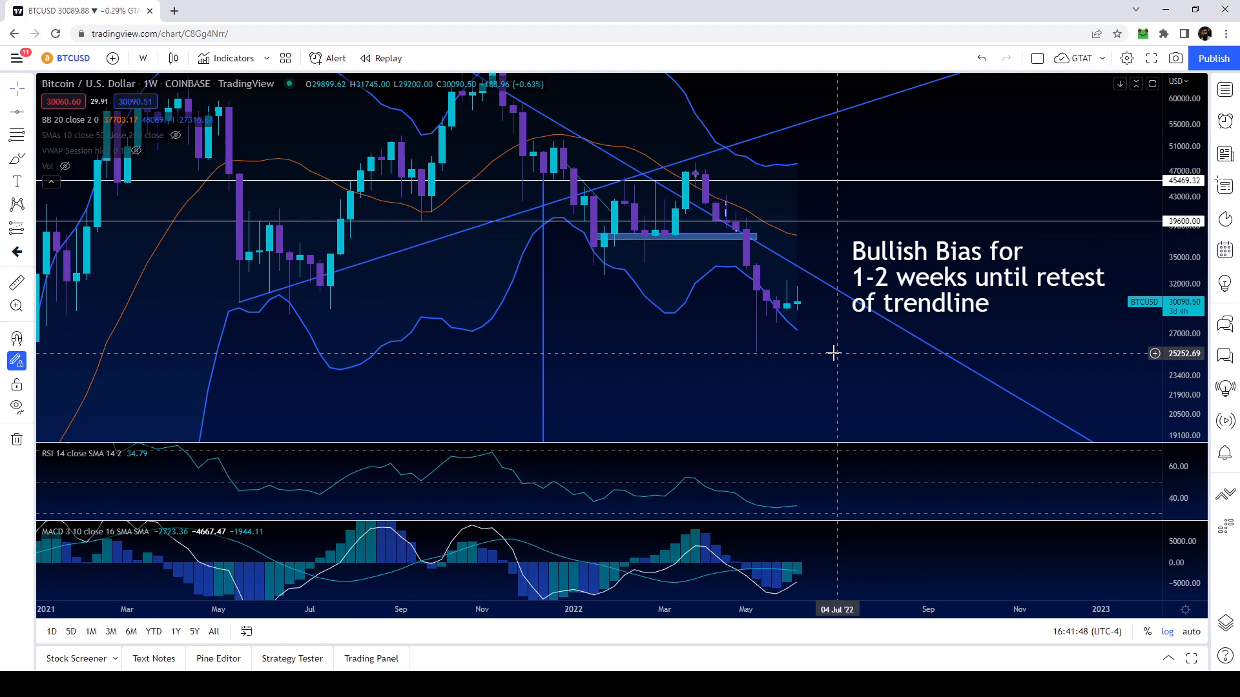